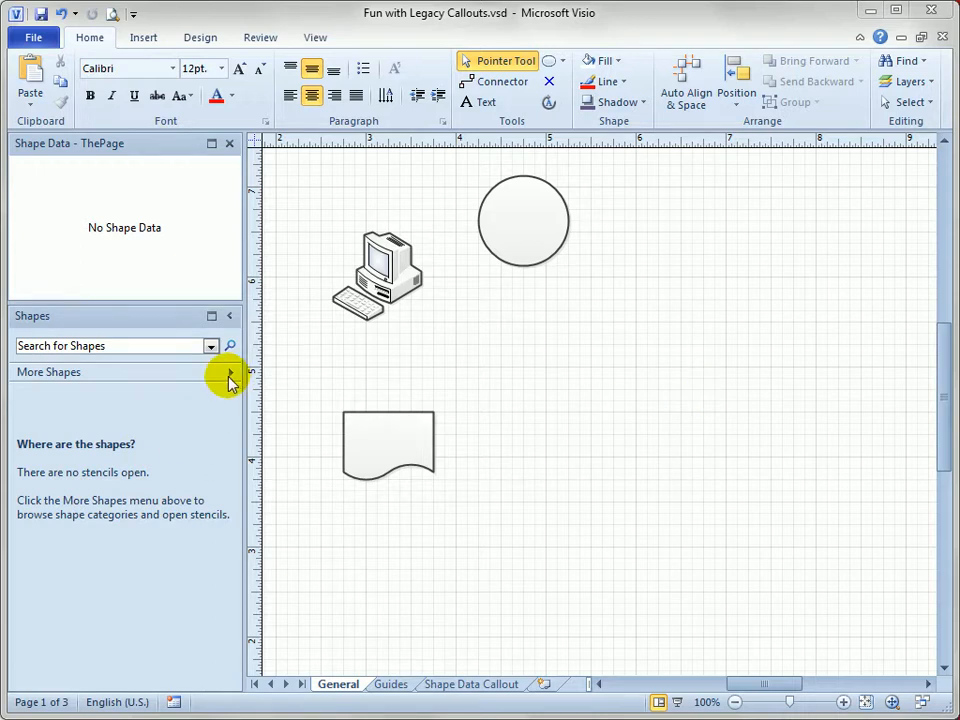
- Browse the More Shapes categories toward the Visio Extras Callouts (US units) stencil
click(229, 378)
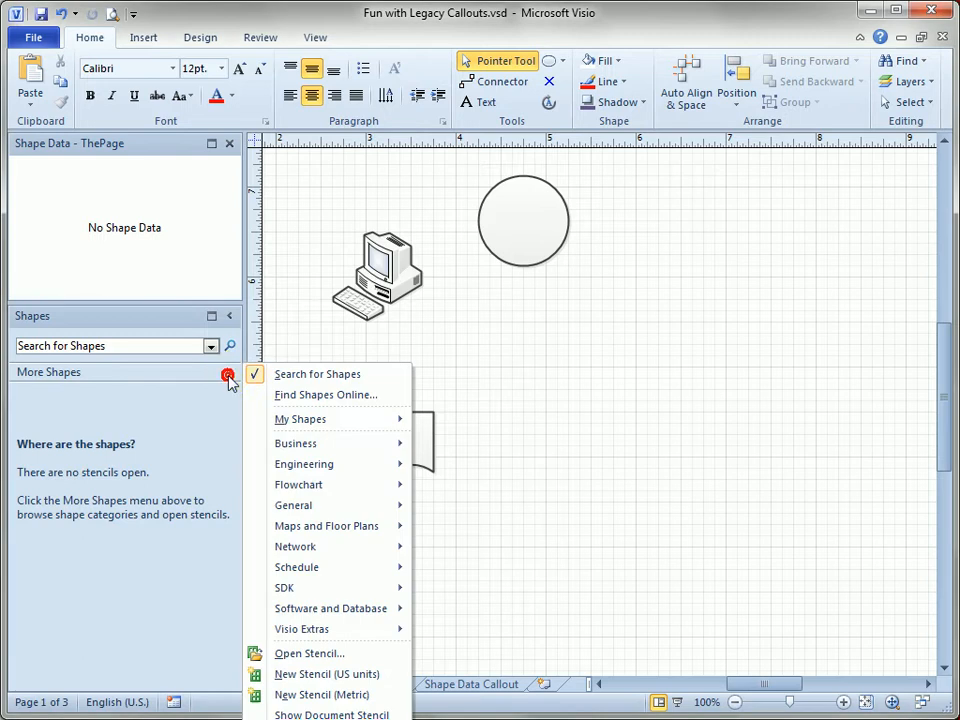
mouse_move(355, 575)
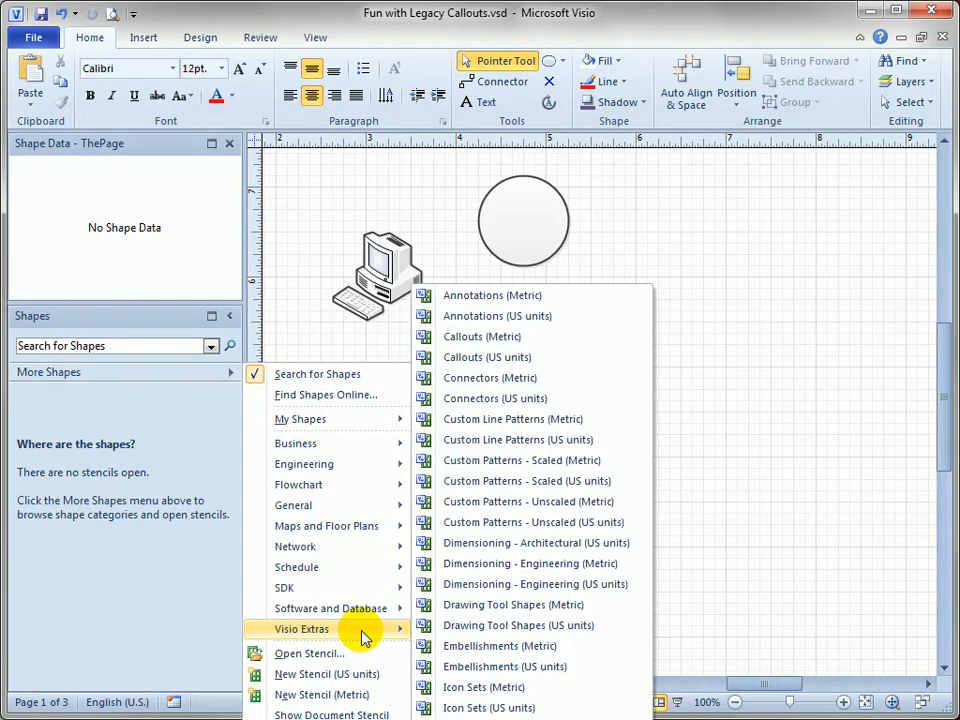
mouse_move(505, 501)
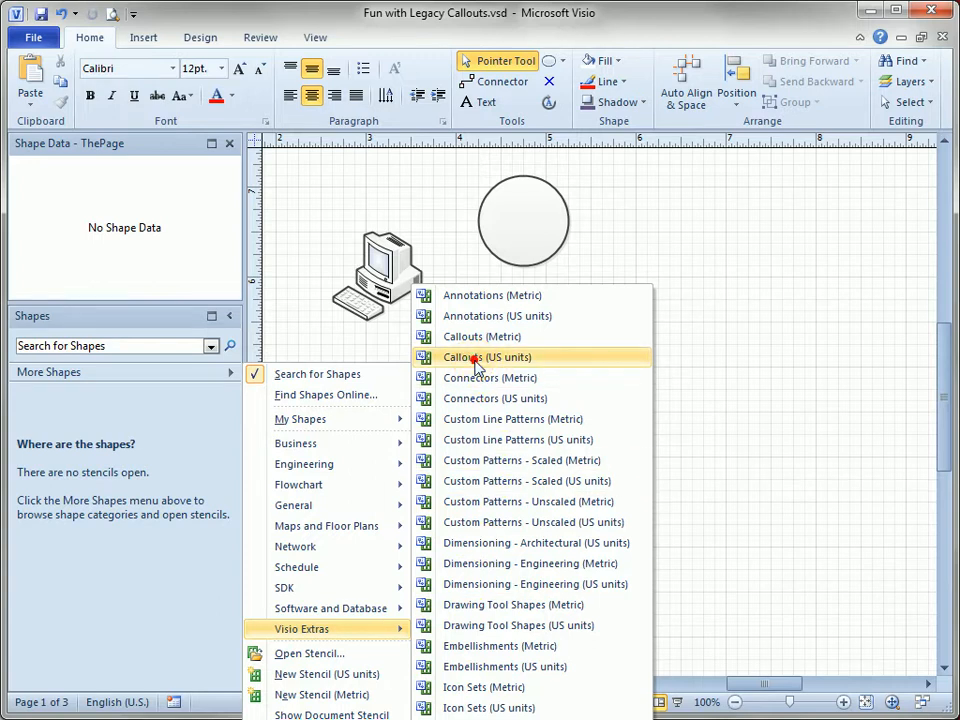
- Open the Callouts (US units) stencil, test a widened Braces with text shape, then remove it
click(487, 357)
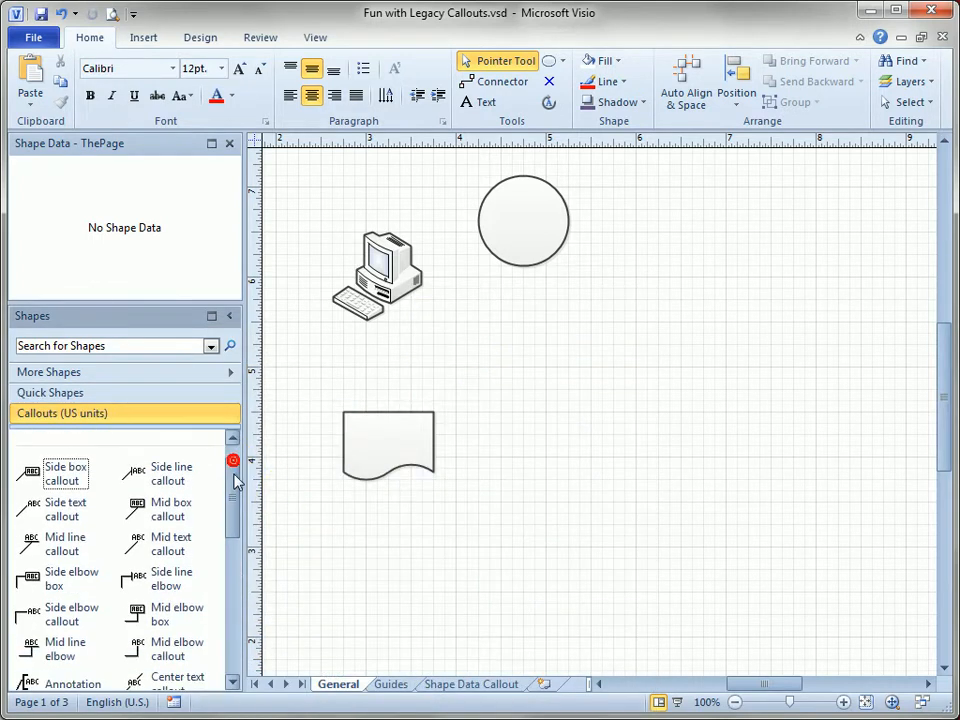
scroll(down, 3)
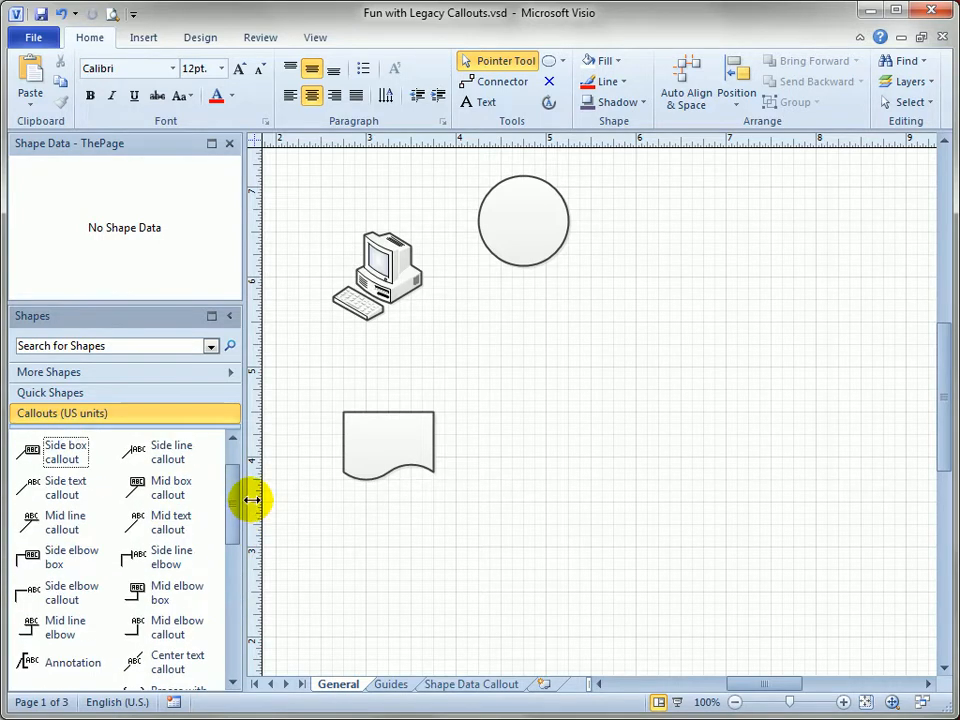
mouse_move(135, 557)
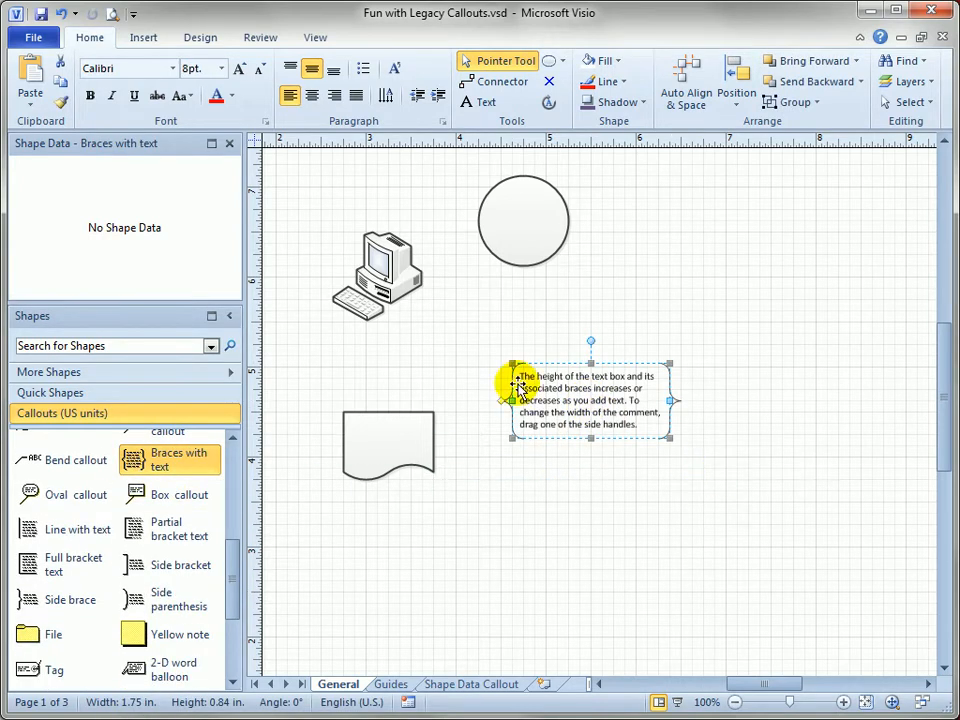
drag(669, 400, 710, 400)
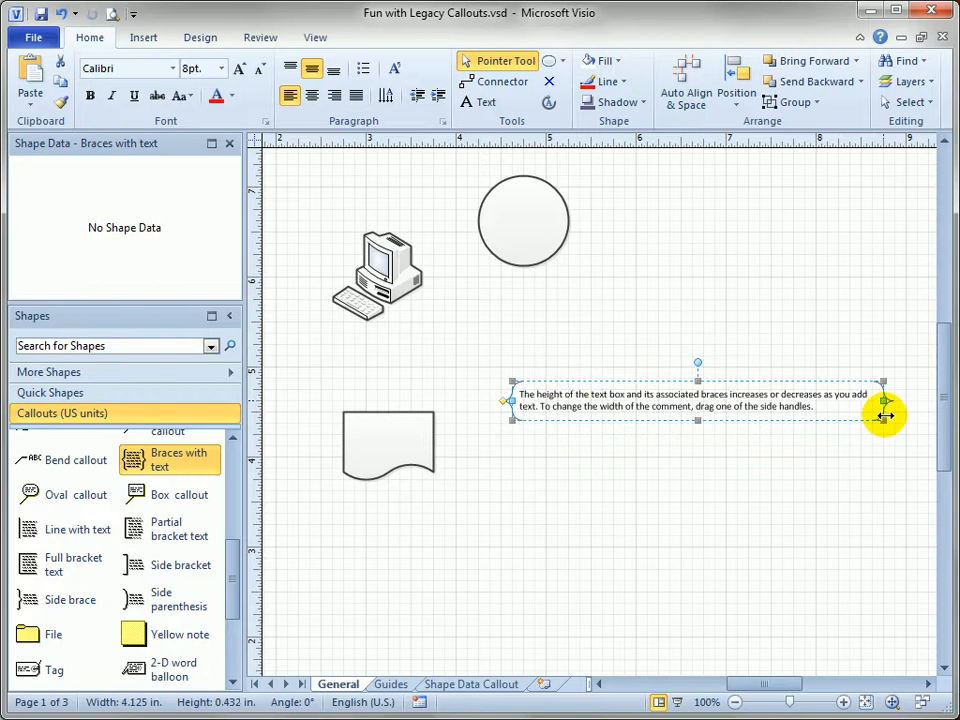
drag(883, 408, 580, 408)
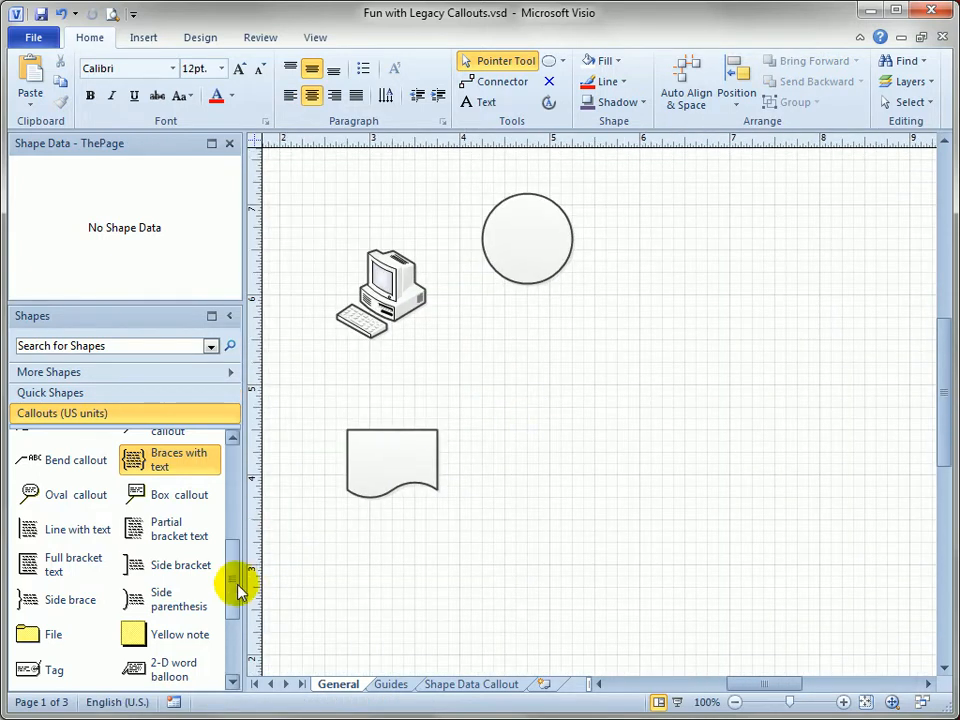
- Adjust the Mid box callout's text block width beside the circle
scroll(down, 3)
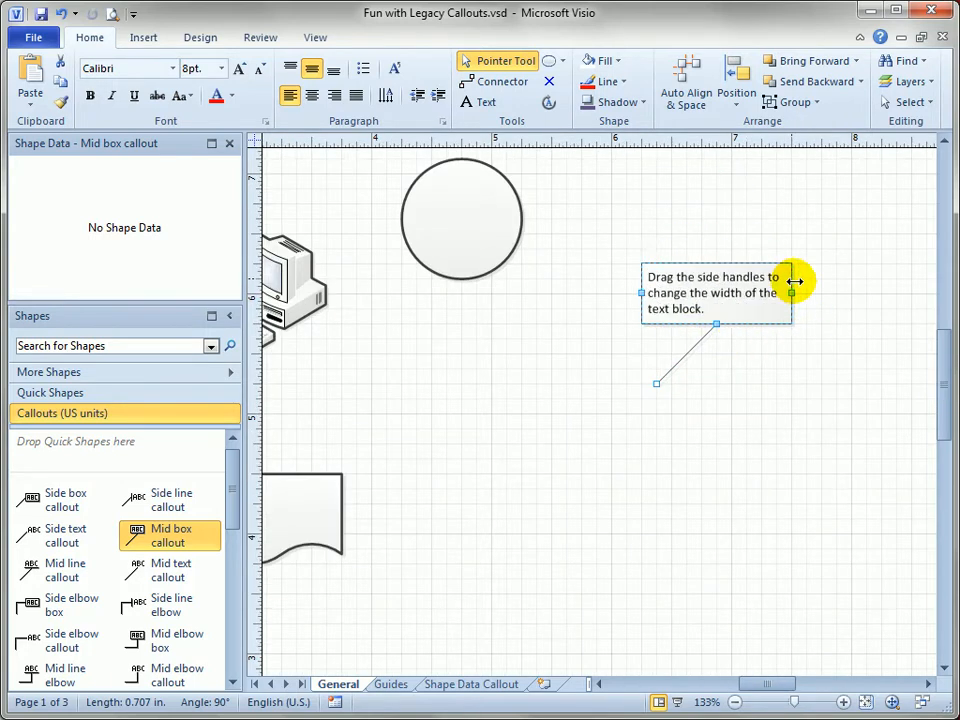
drag(795, 293, 805, 326)
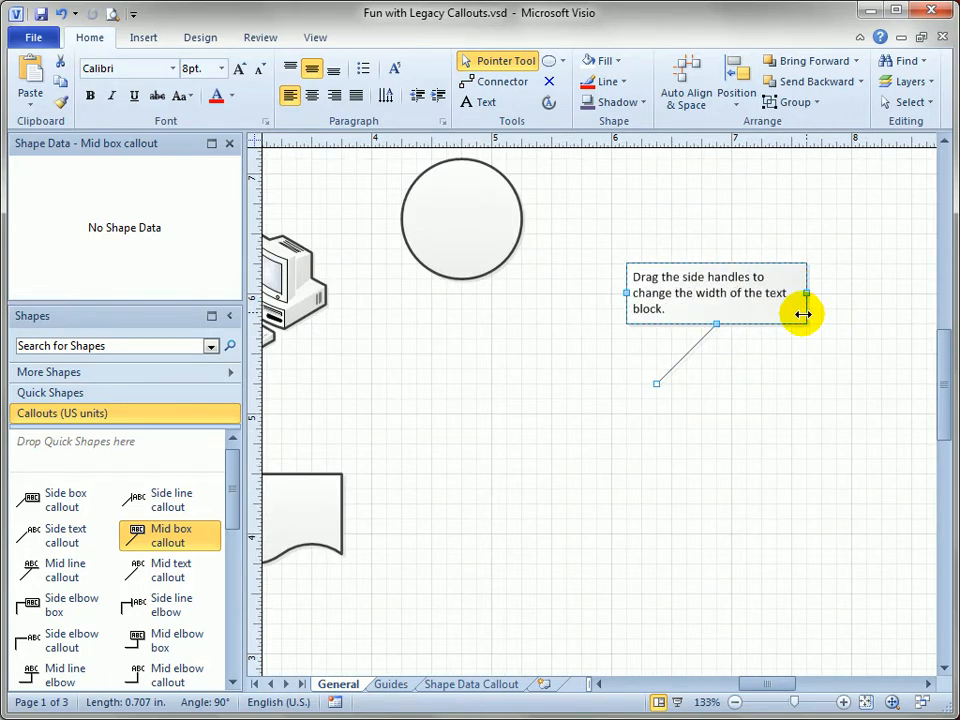
drag(805, 293, 790, 305)
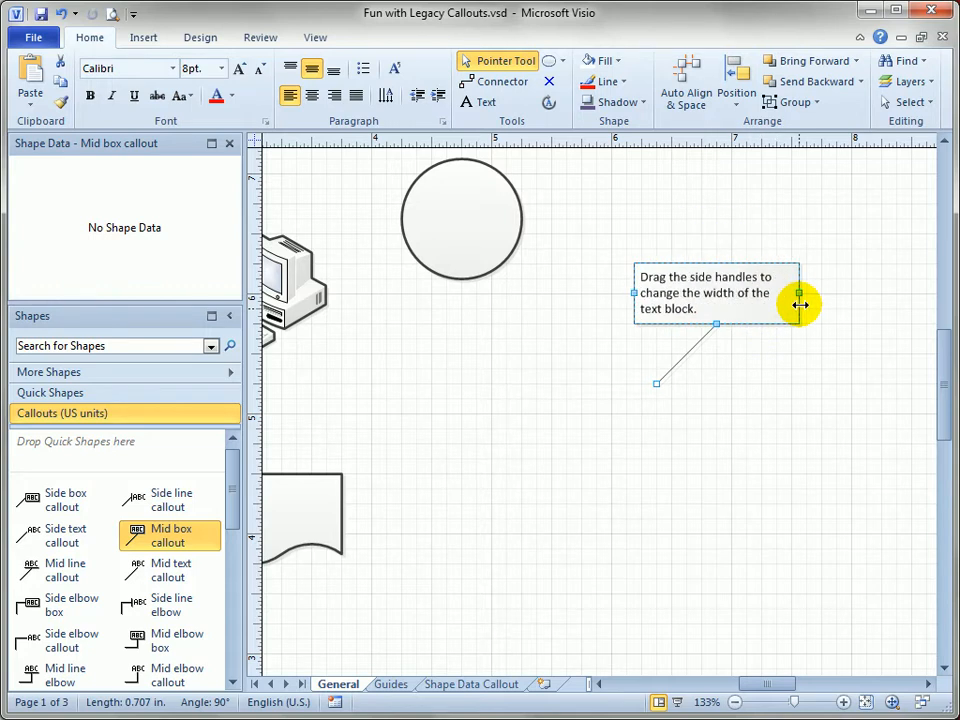
mouse_move(788, 308)
text(Adsf ;alkdsf lk;asdj f;lakjdsfklj a;sdlkfj ;alksdjf ;lakjsdf ;lkajsd f;lkaj dsfl;kja sdl;kfja a;lkdsj f)
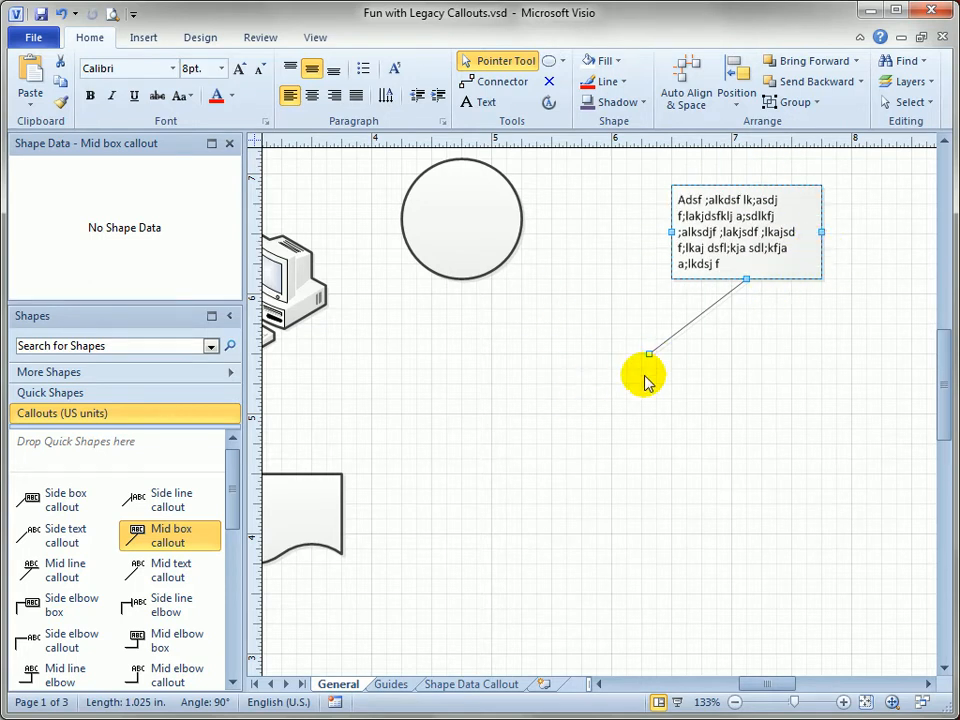
- Glue the callout's leader to the circle and move the circle around to confirm it follows
drag(648, 354, 493, 250)
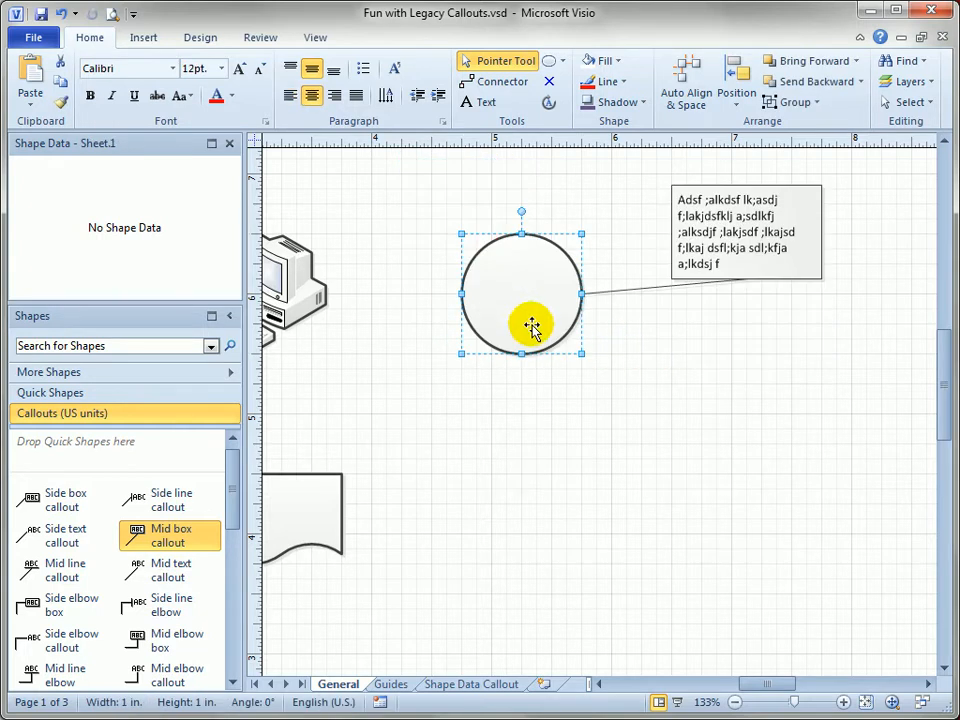
drag(531, 323, 793, 492)
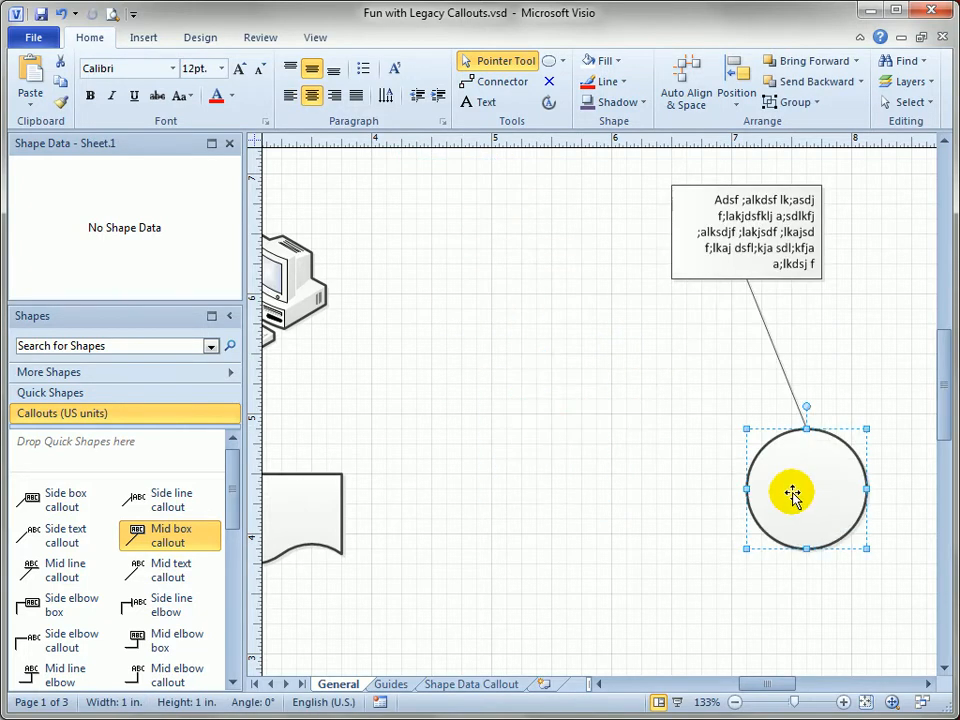
drag(793, 495, 873, 392)
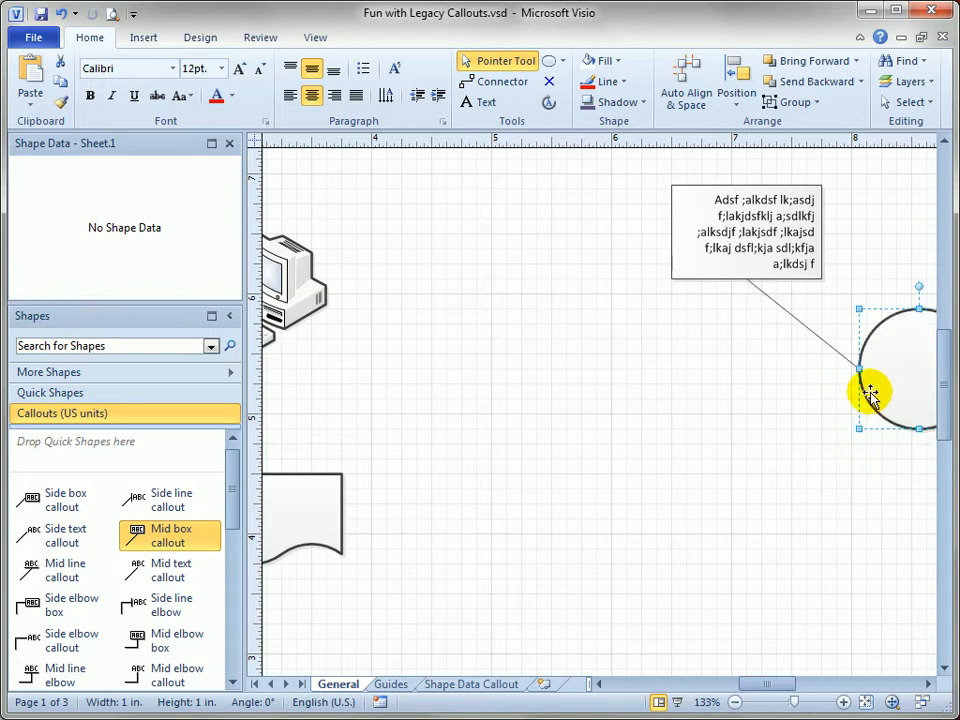
drag(870, 392, 740, 403)
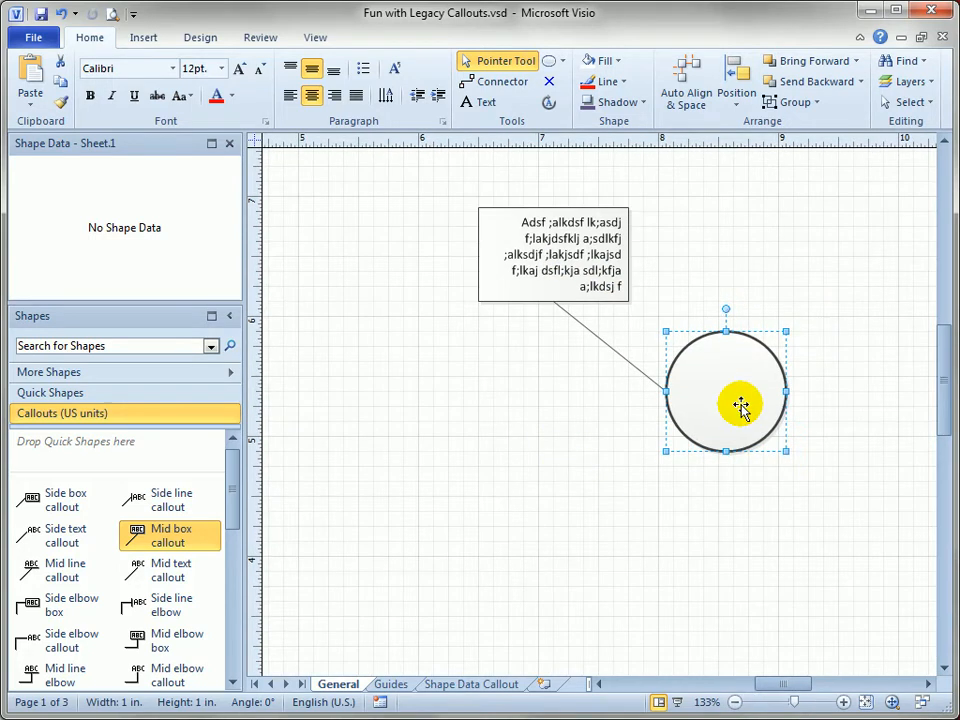
drag(726, 392, 793, 368)
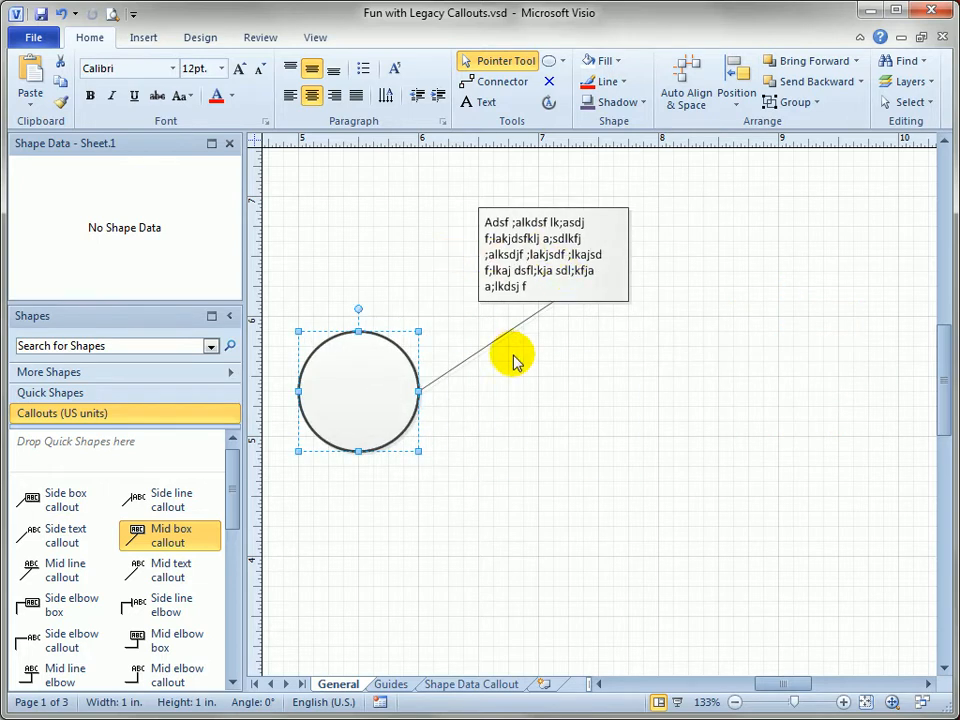
mouse_move(590, 418)
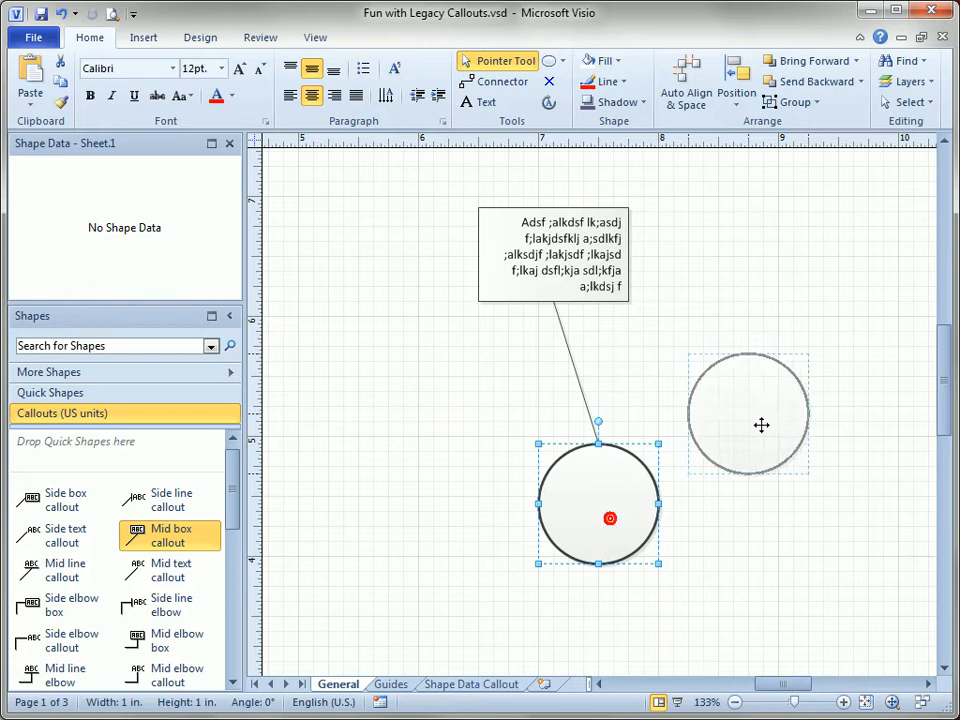
drag(610, 517, 405, 418)
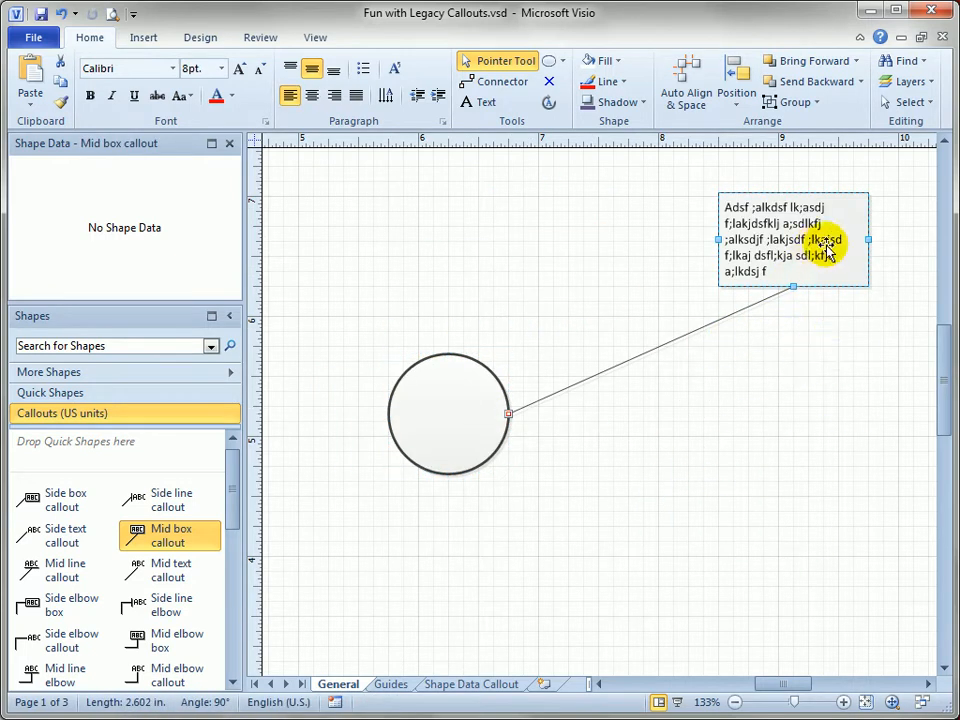
- Reposition the circle's callout box and glue the second callout's leader onto the PC shape
drag(828, 245, 560, 205)
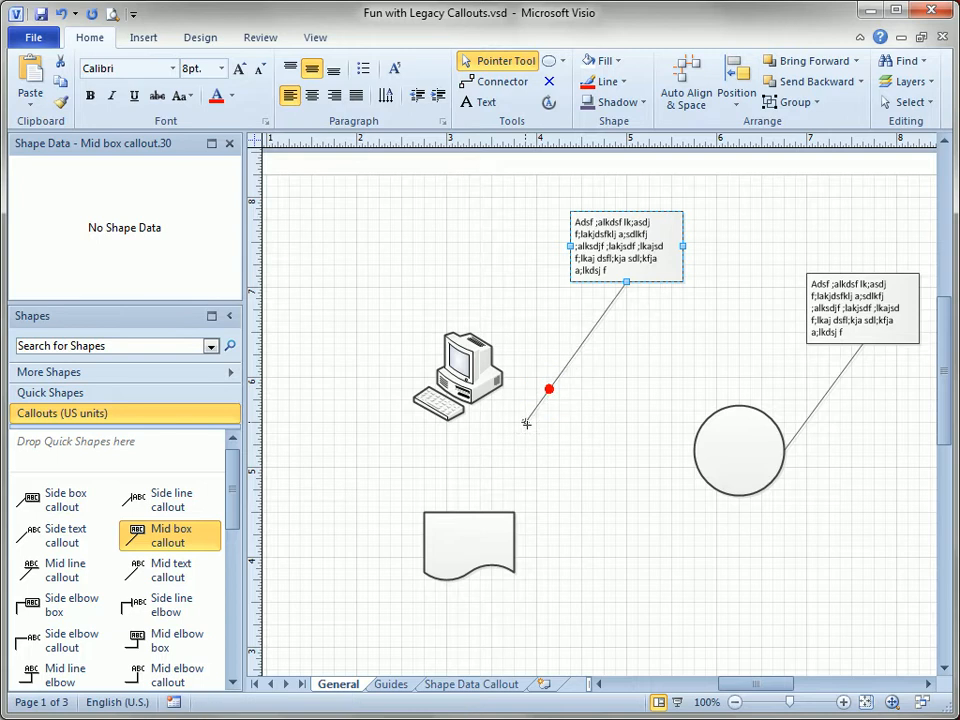
drag(548, 389, 515, 545)
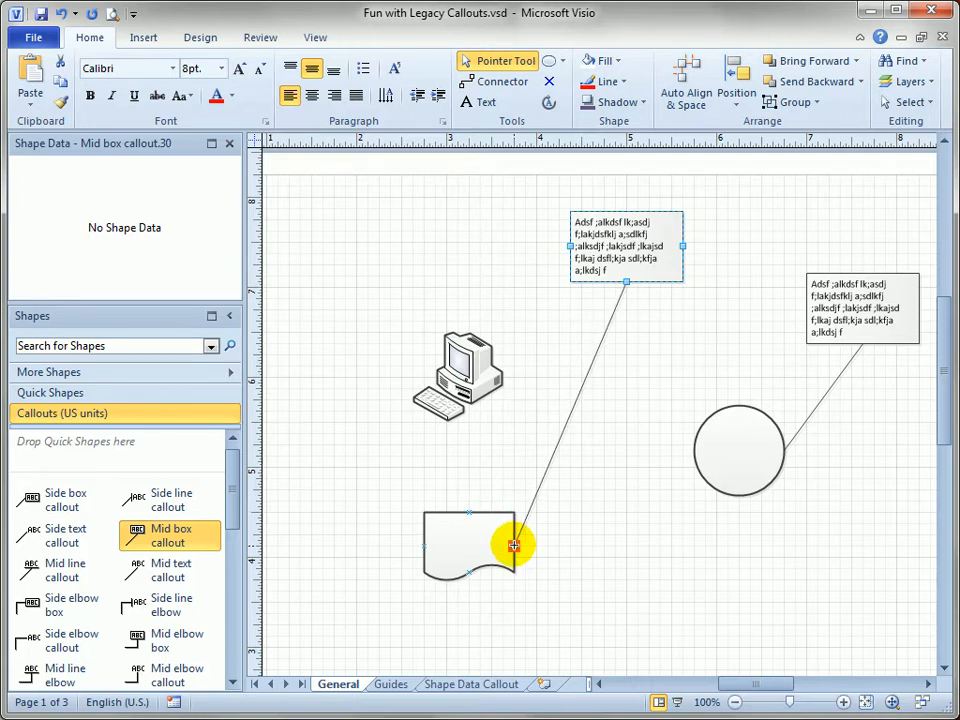
drag(515, 545, 430, 548)
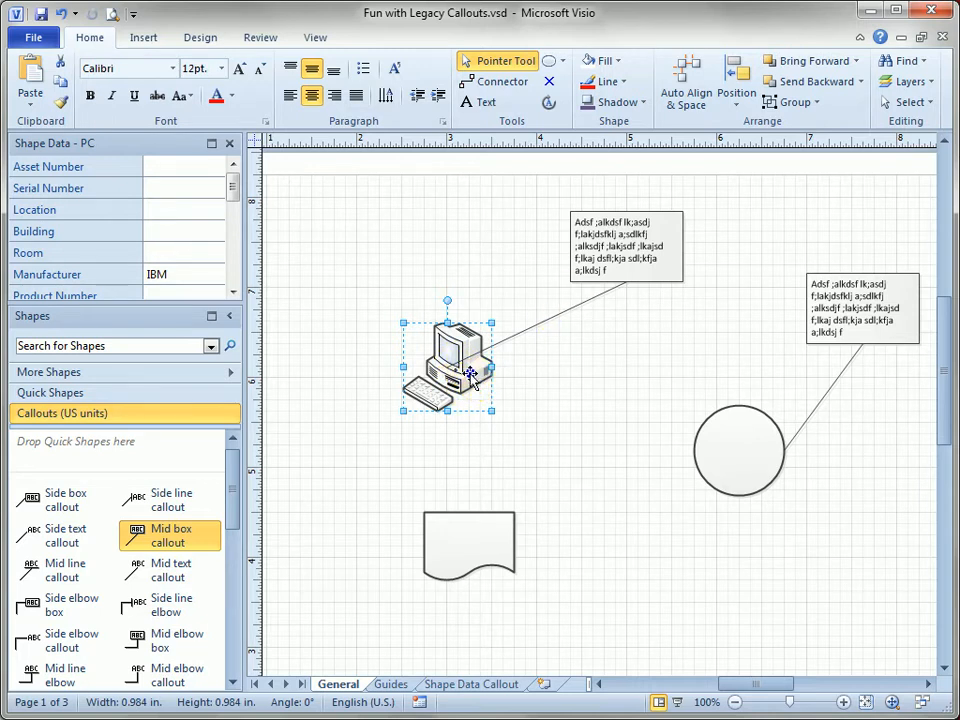
- Bring the PC shape to the front, then select it with its attached callout
right_click(470, 375)
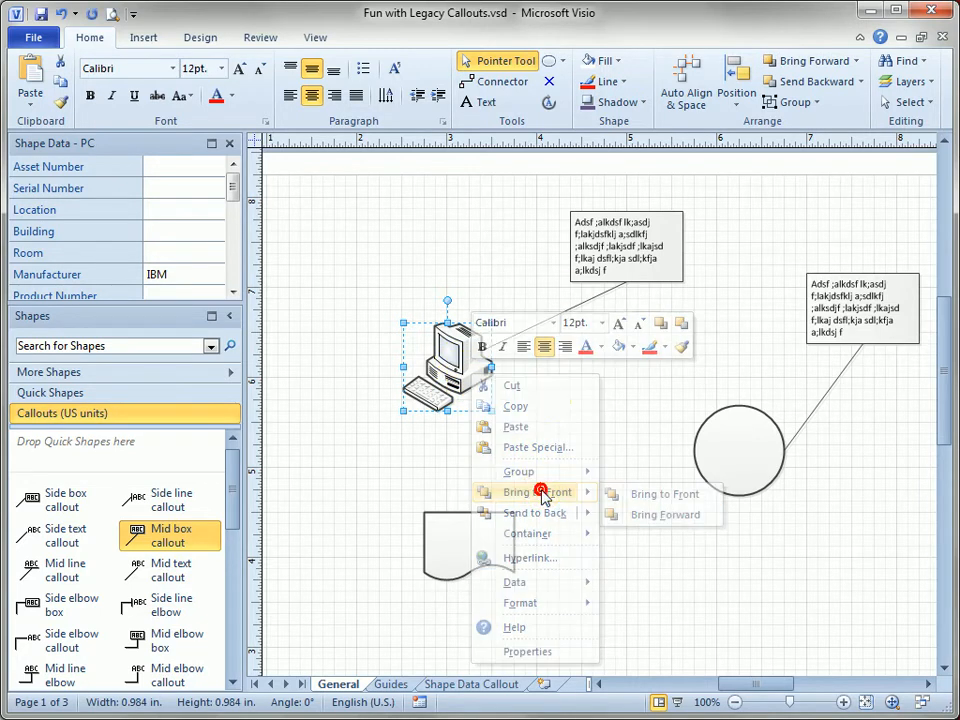
click(535, 437)
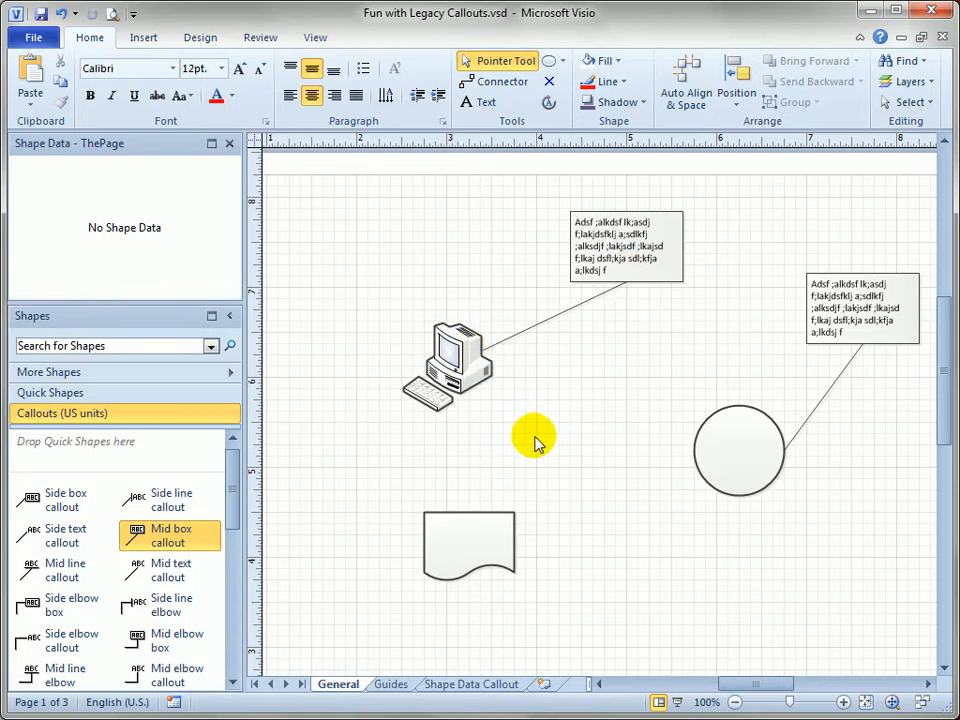
click(450, 345)
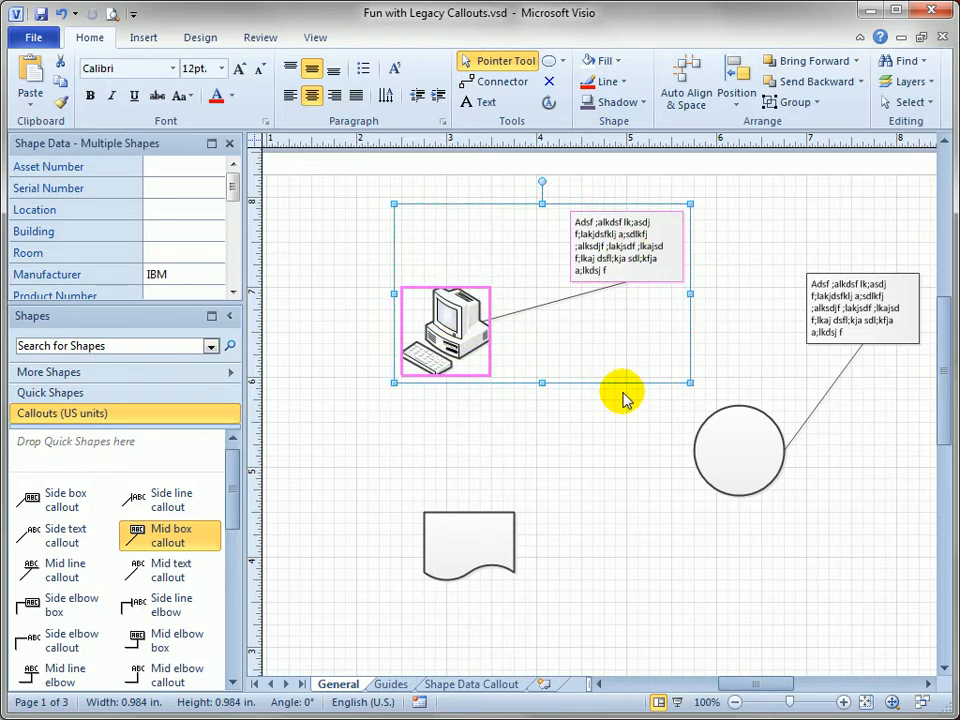
mouse_move(610, 285)
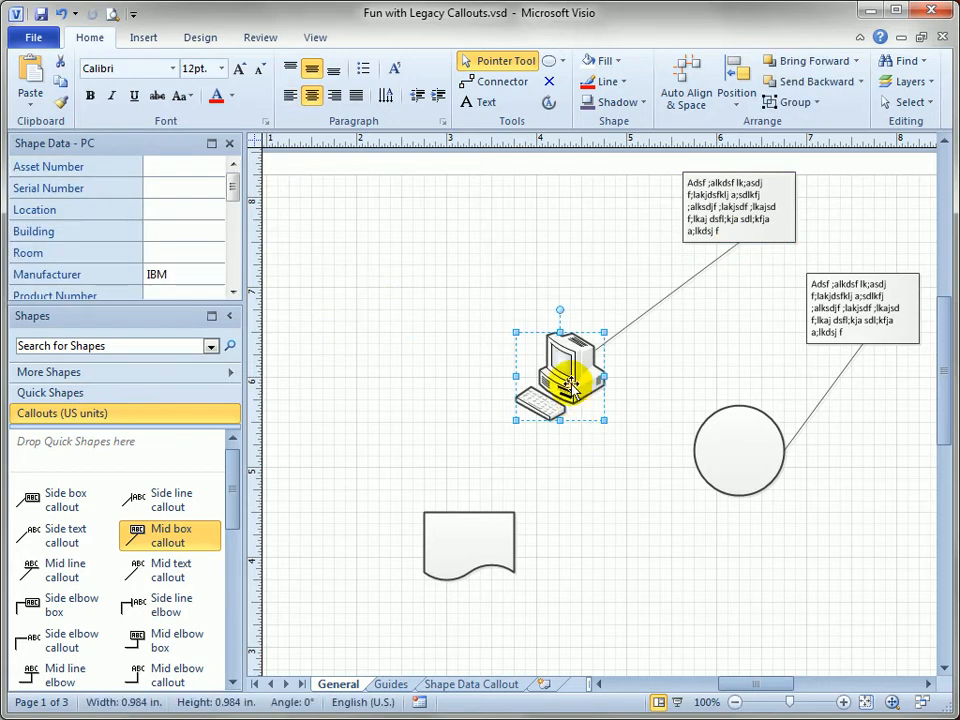
- Drag the PC shape up and to the left, its callout leader staying attached
drag(560, 375, 502, 290)
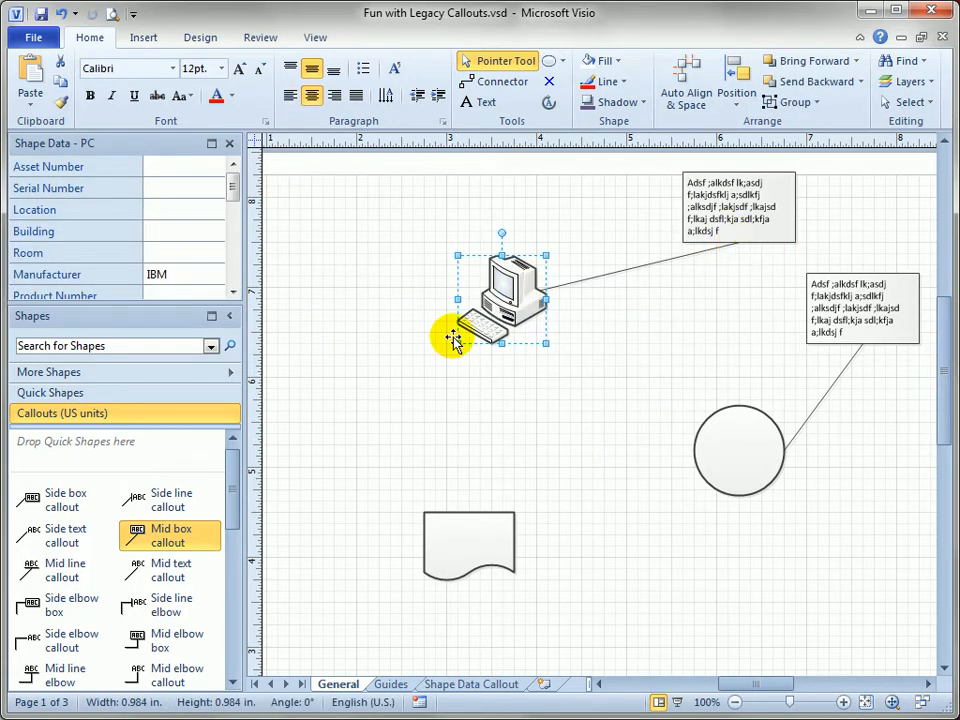
mouse_move(547, 381)
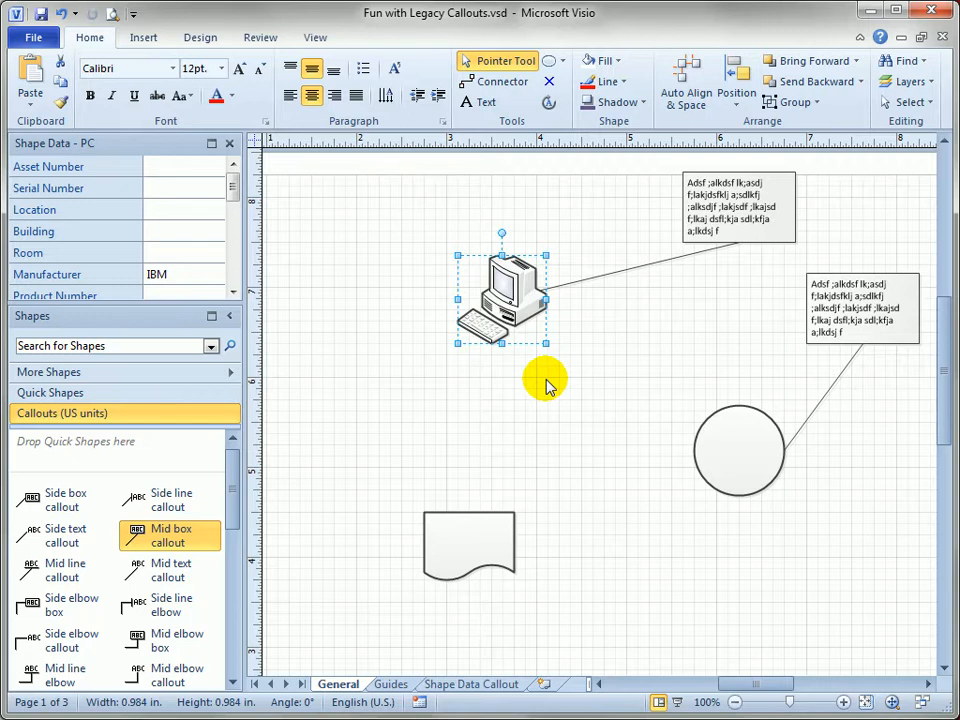
mouse_move(540, 388)
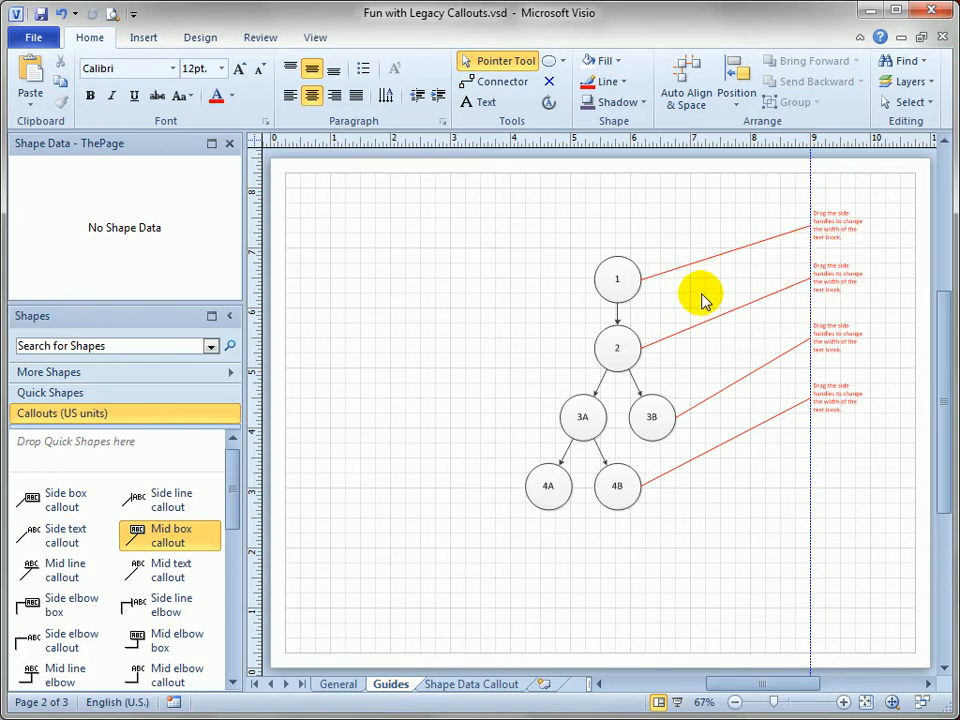
mouse_move(650, 310)
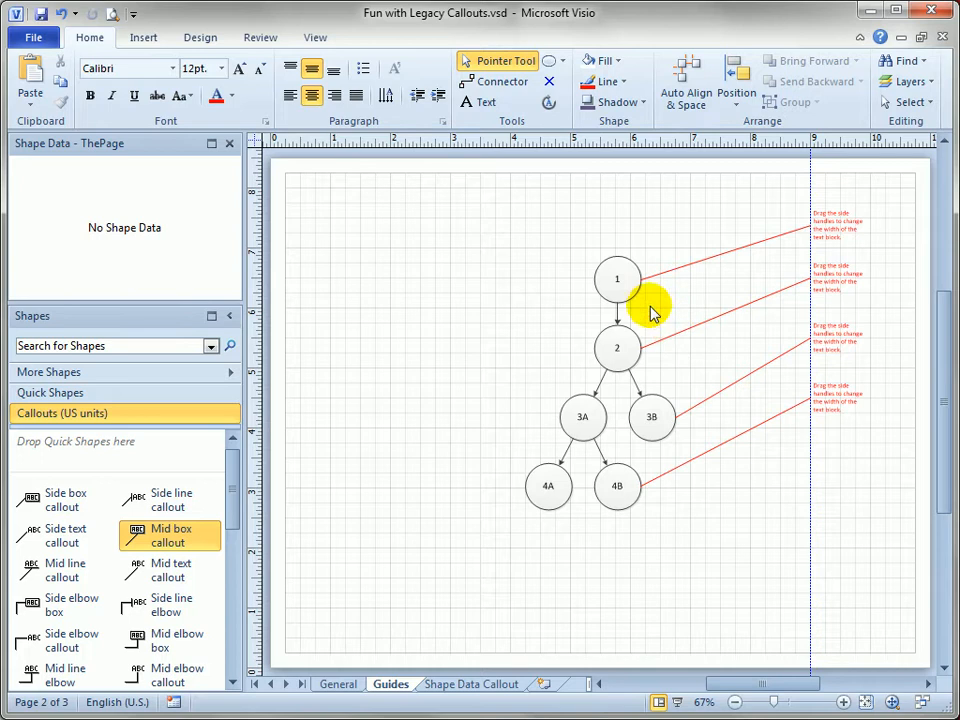
- Select the circle labelled 1 on the Guides page
click(700, 537)
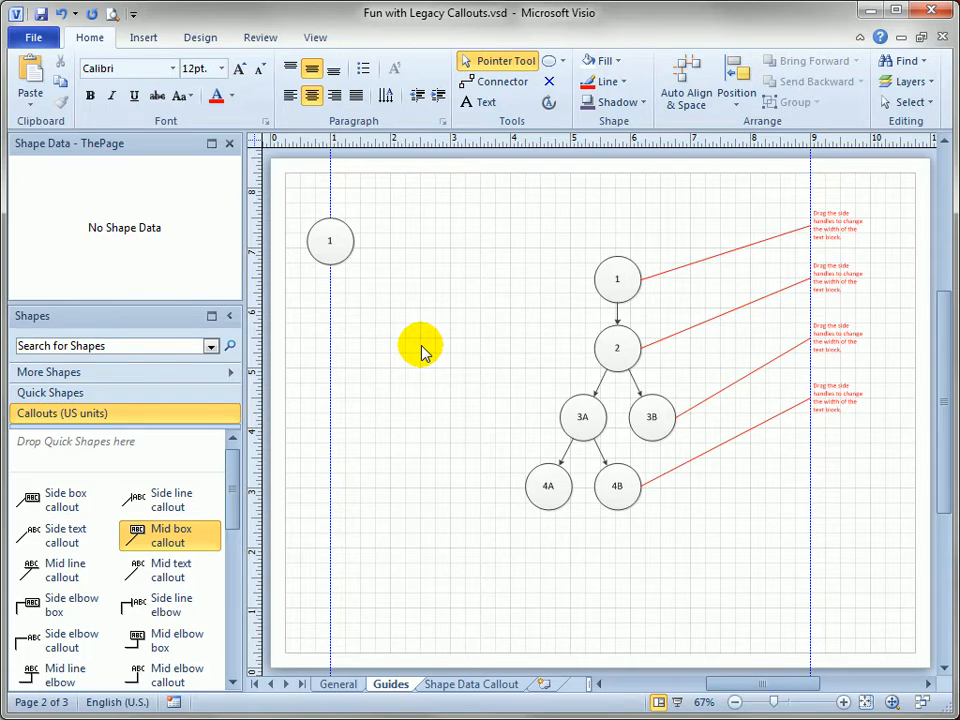
mouse_move(424, 325)
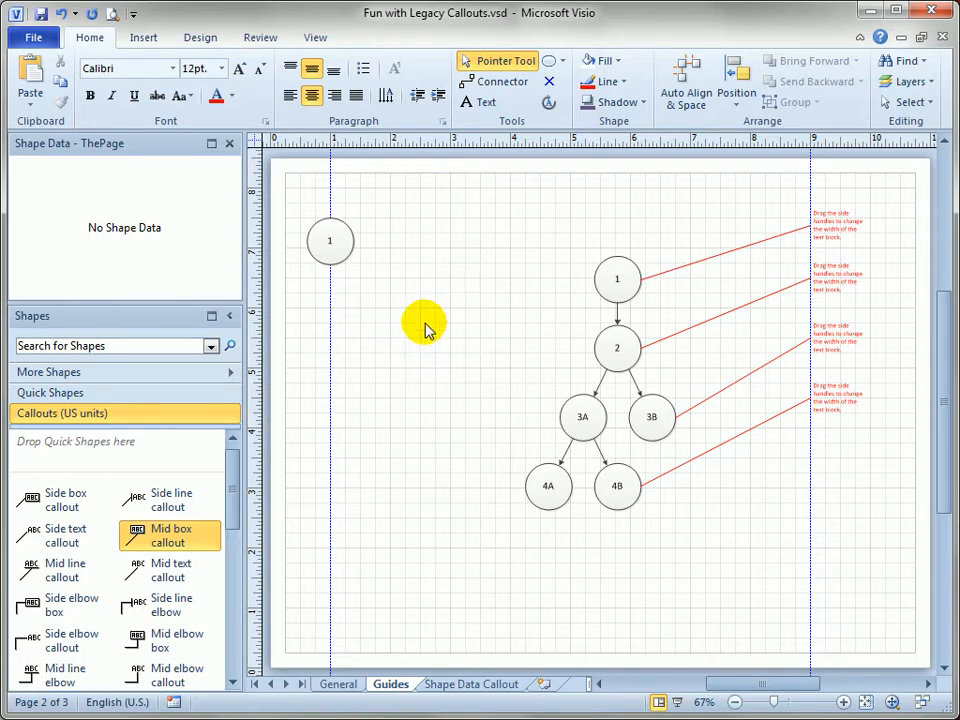
mouse_move(330, 325)
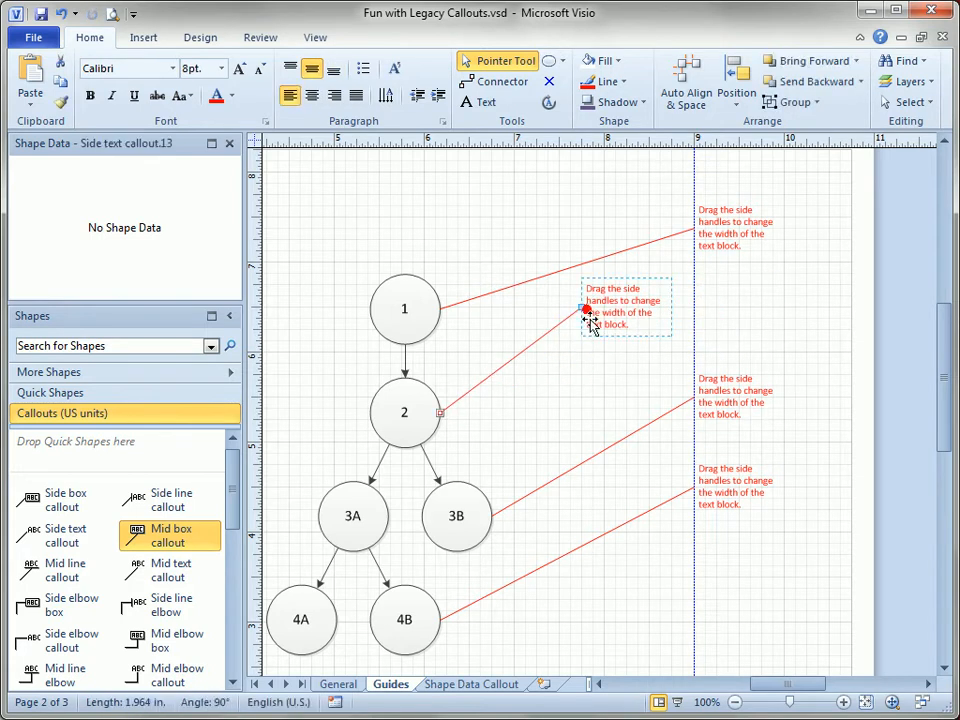
- Glue the loose callout text onto the guide, then move the guide with all four callouts
drag(587, 311, 692, 322)
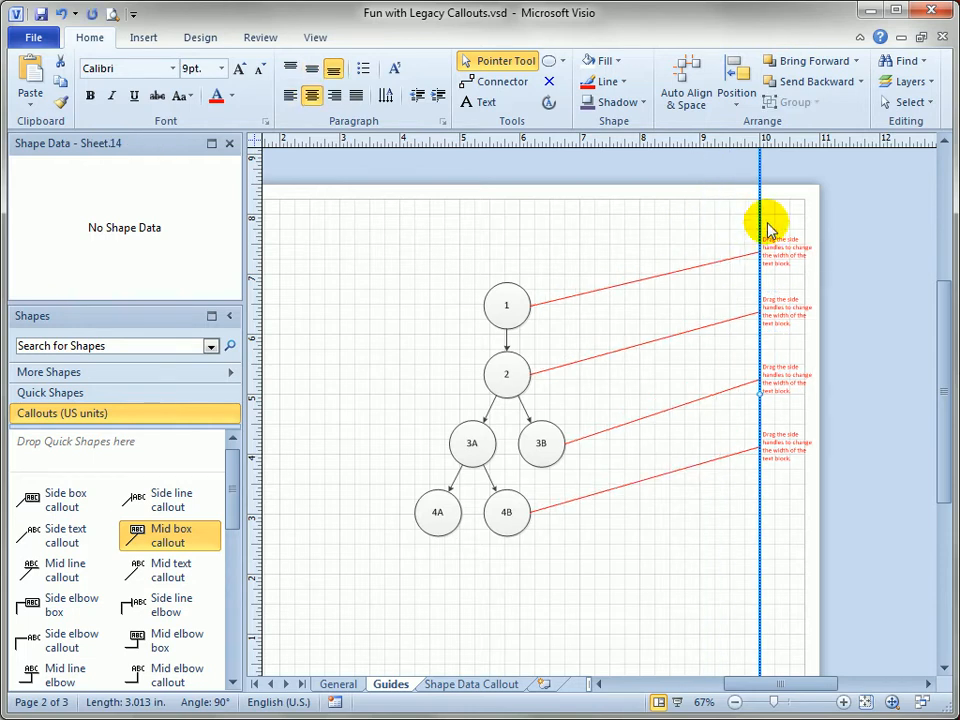
drag(768, 223, 656, 238)
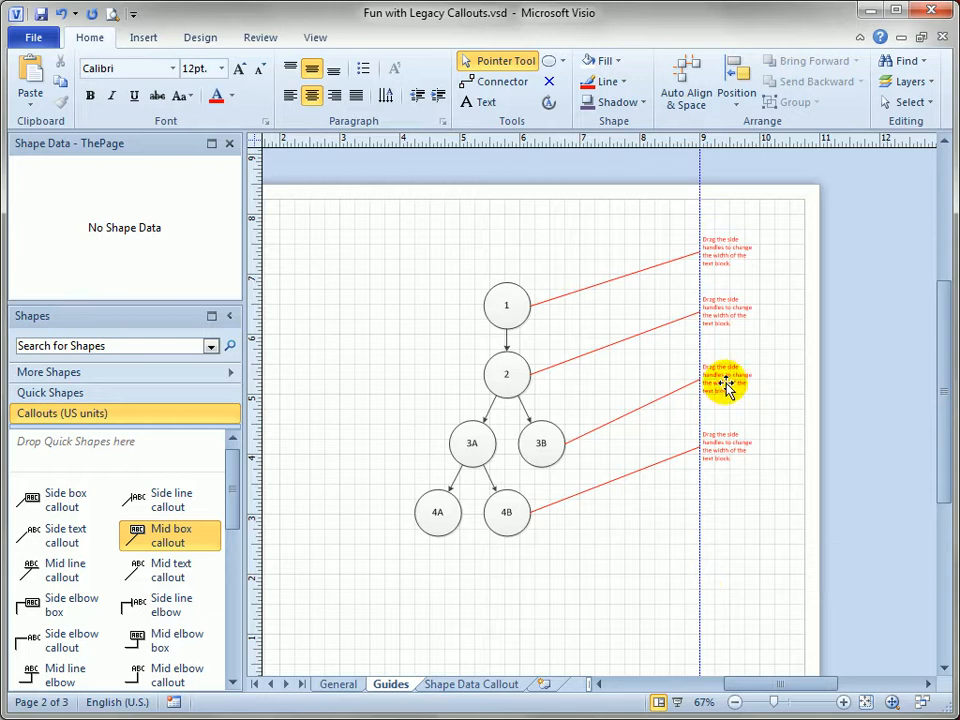
click(725, 390)
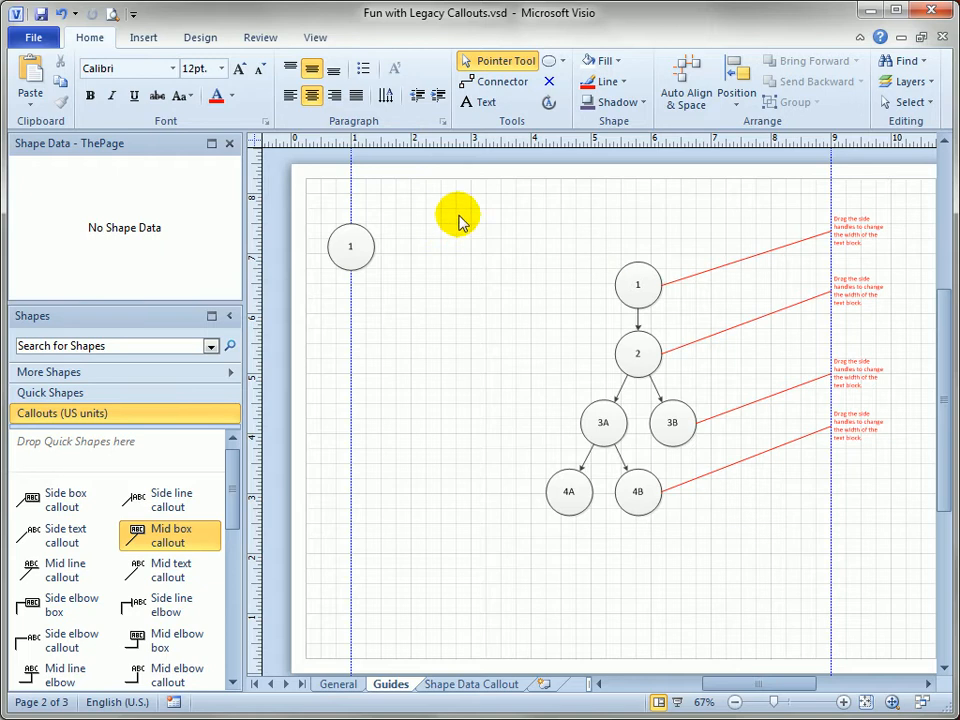
mouse_move(865, 245)
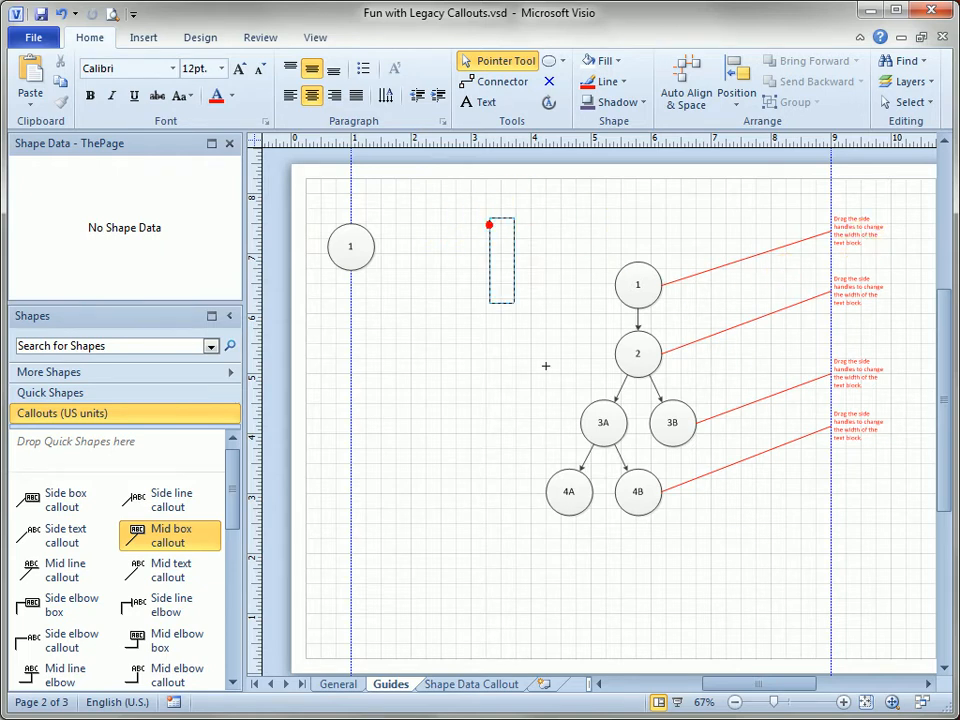
- Marquee-select and move all the numbered circles, then deselect them
drag(490, 225, 700, 520)
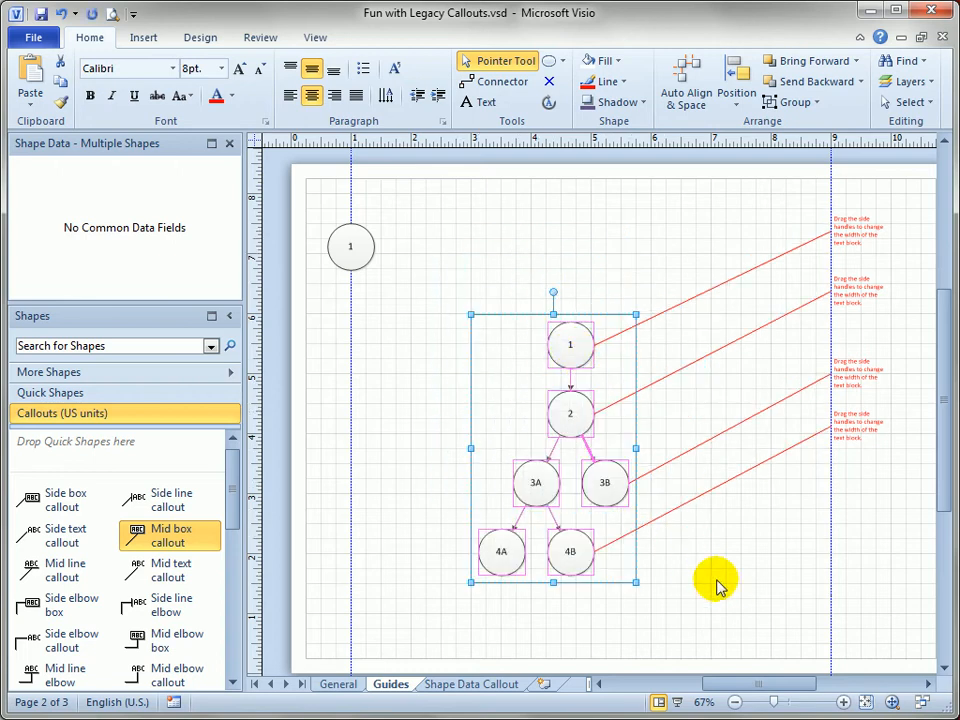
click(573, 405)
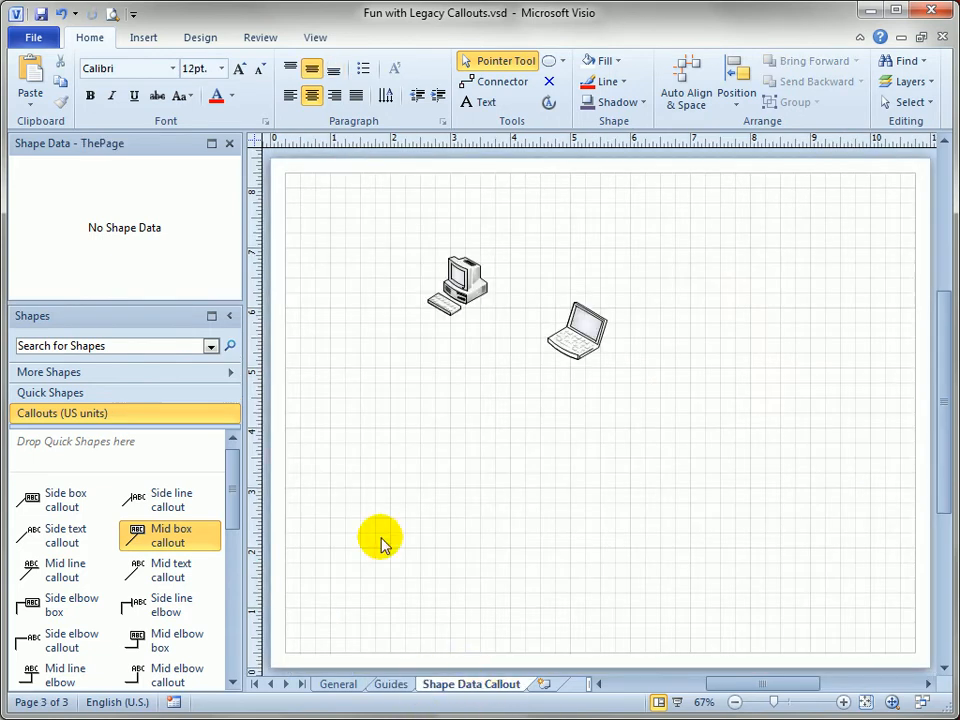
- Place Custom callout 3 and Custom callout 1, gluing callout 1's leader to the laptop
scroll(down, 3)
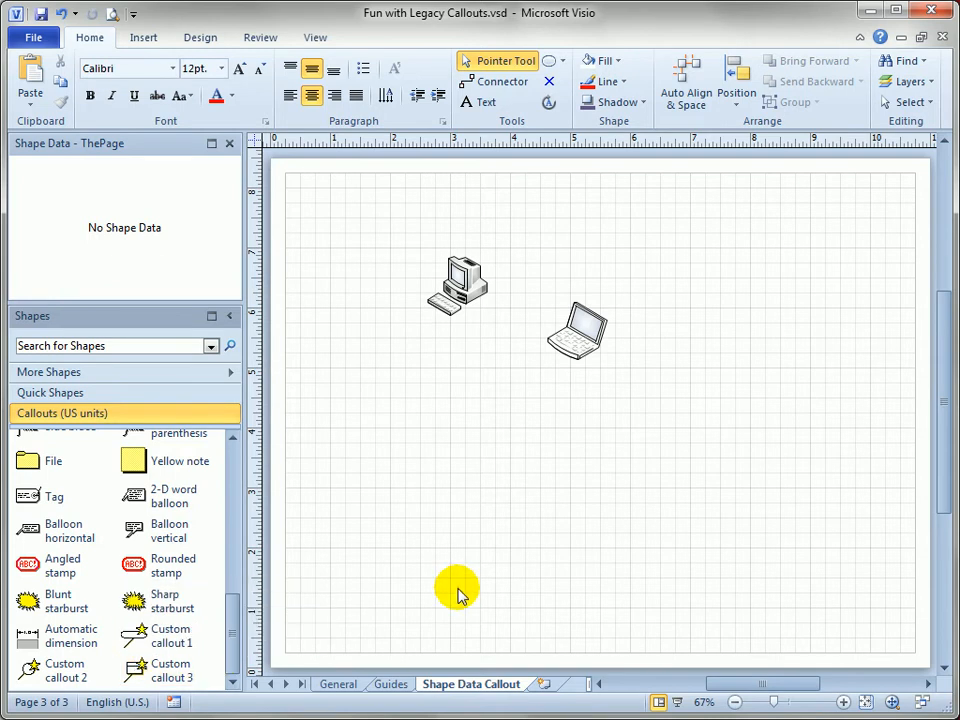
mouse_move(170, 636)
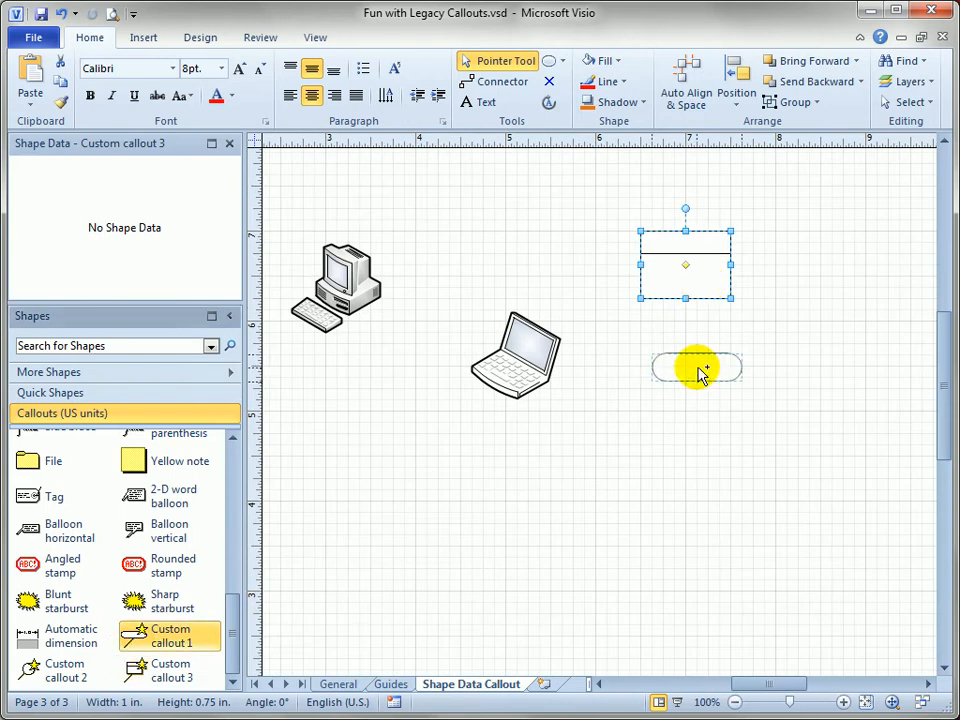
click(697, 368)
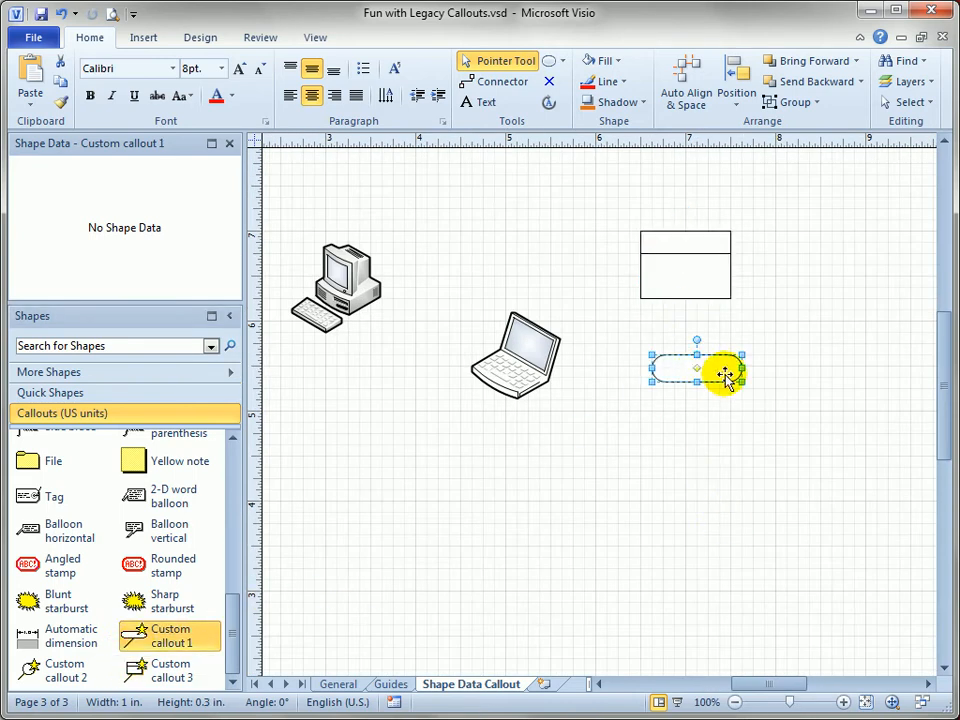
drag(720, 375, 618, 430)
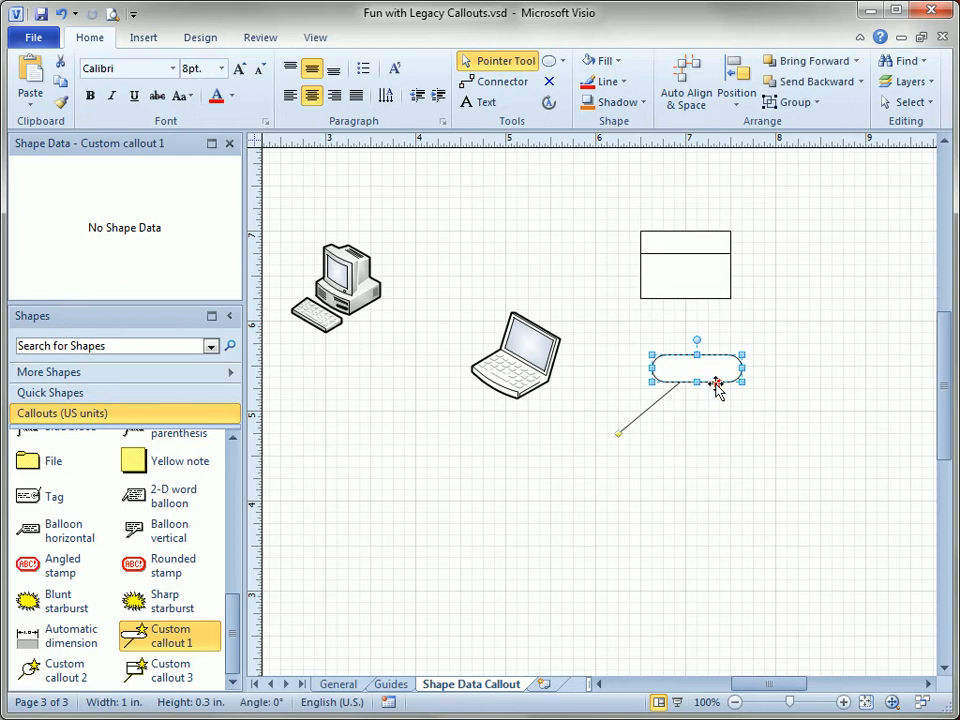
drag(618, 432, 525, 350)
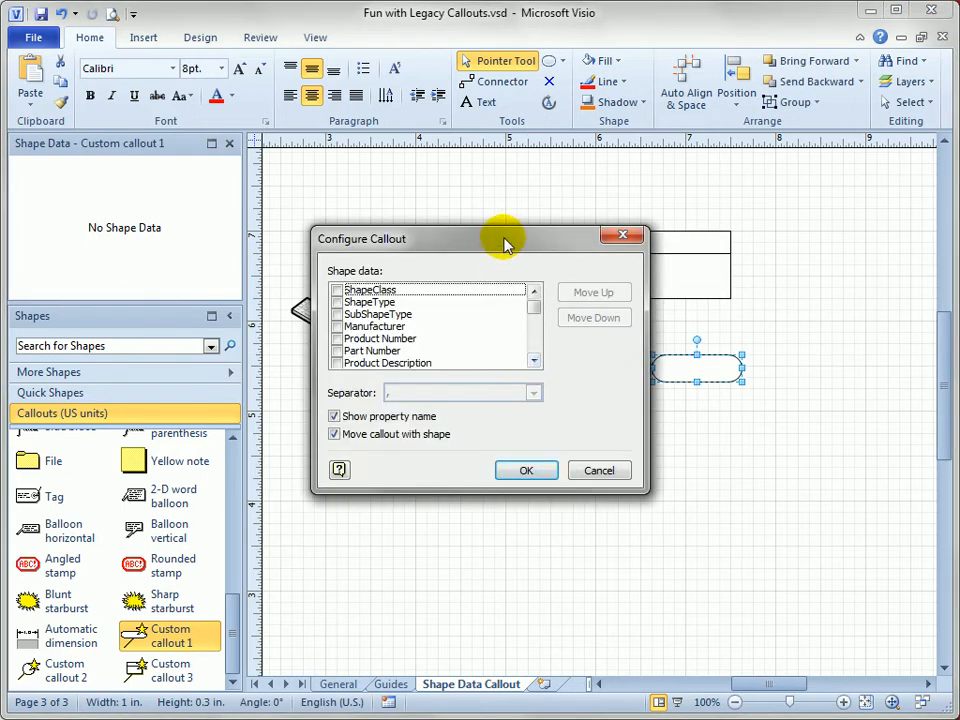
- Cancel Configure Callout without choosing fields, then view the PC's Shape Data window
drag(505, 238, 505, 305)
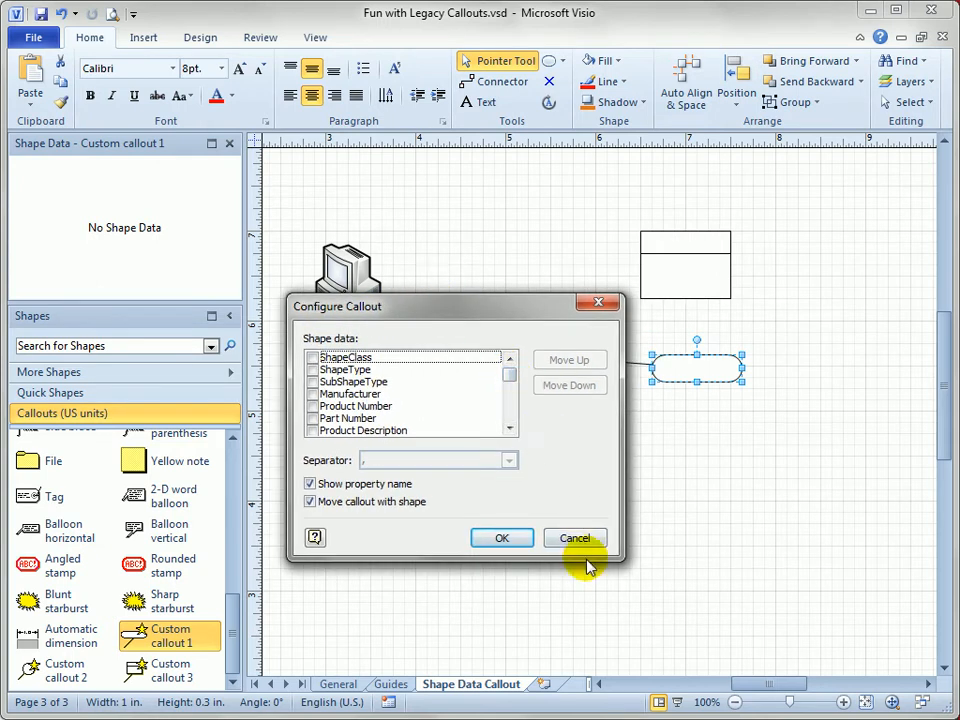
click(575, 537)
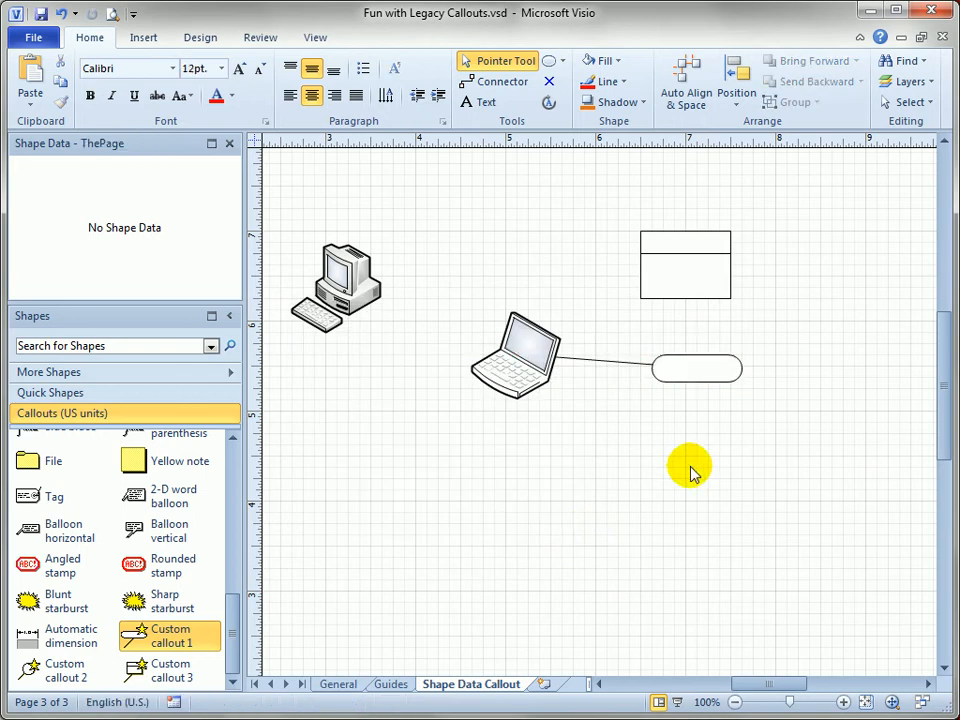
click(335, 280)
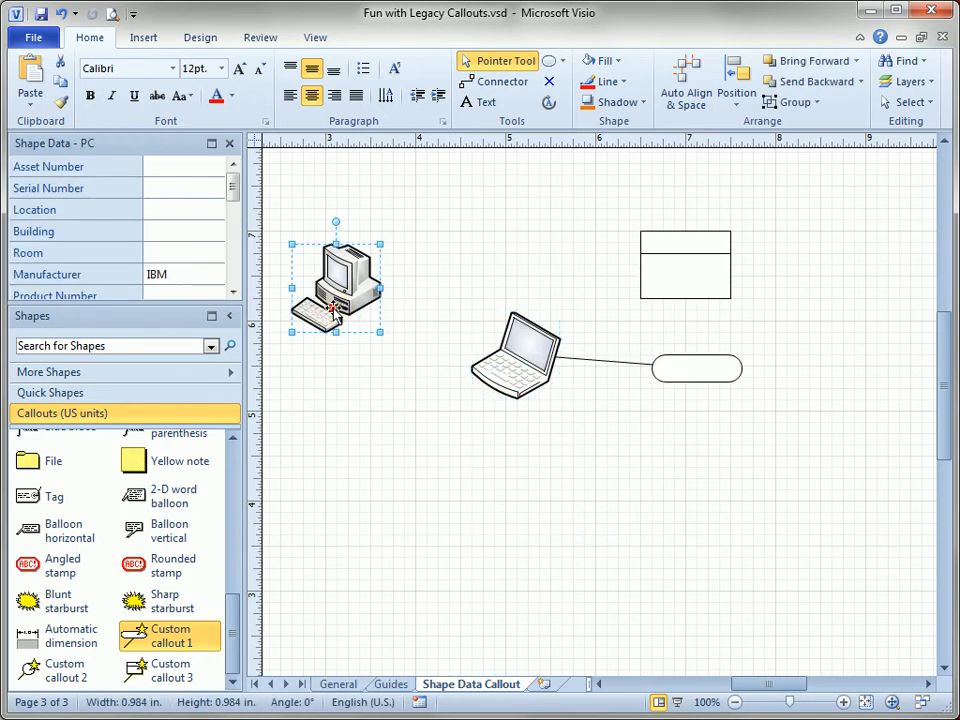
scroll(down, 3)
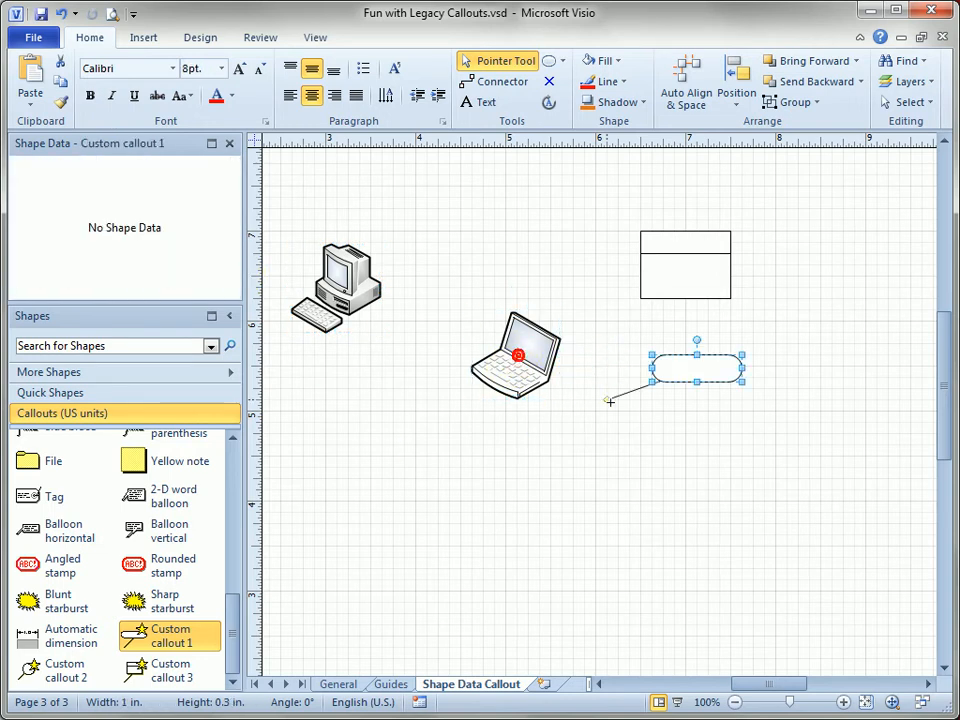
- Reglue the leader and show Manufacturer, Hard Drive, CPU, Memory, Operating System on separate lines
drag(610, 400, 520, 357)
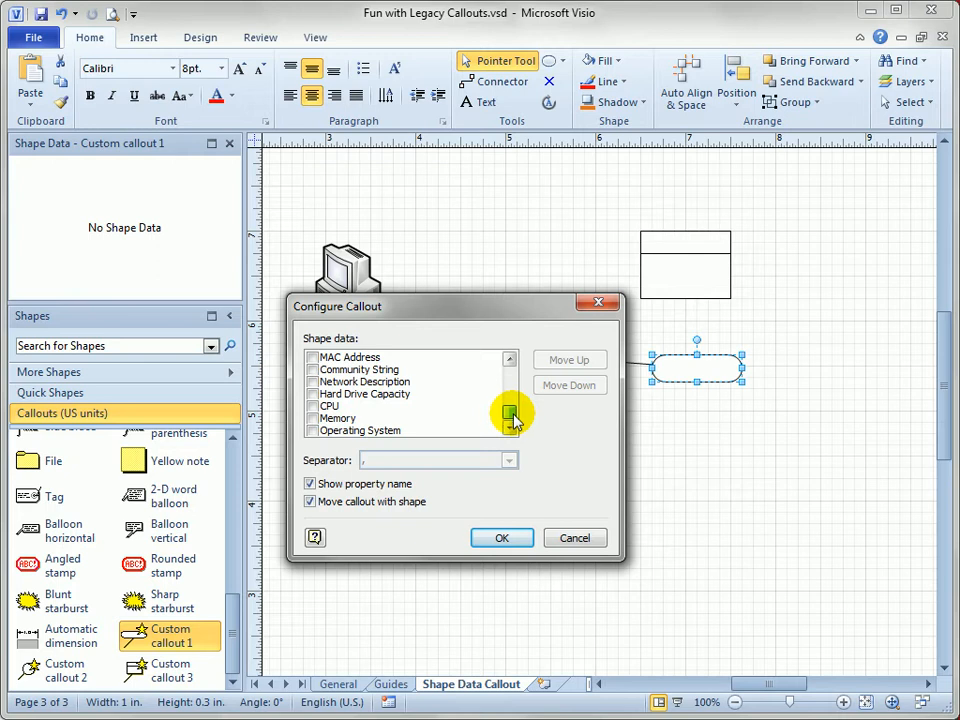
click(311, 418)
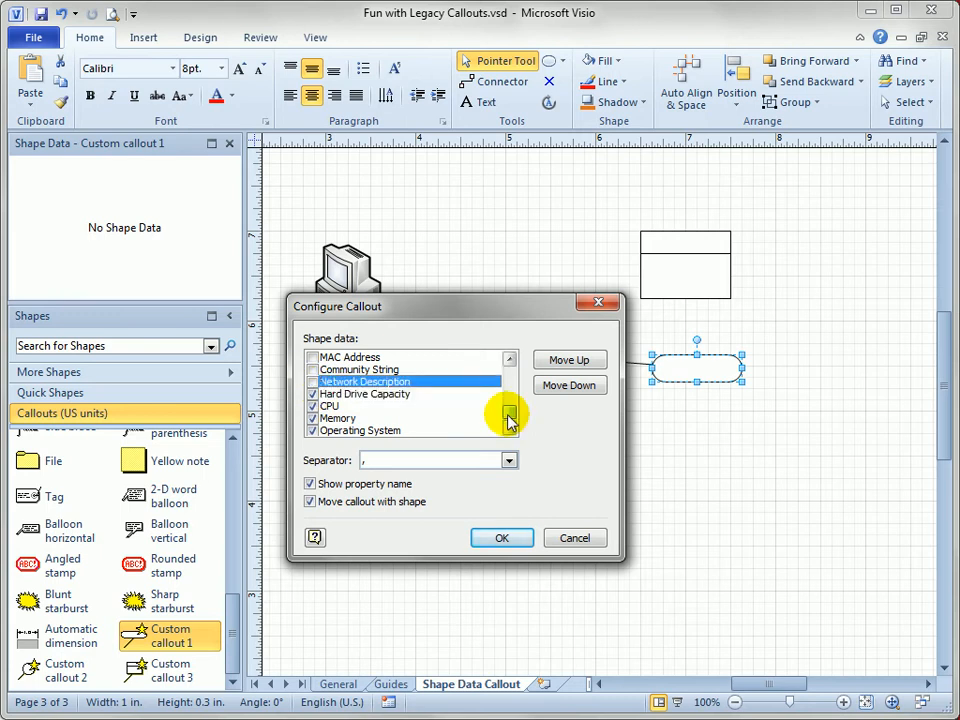
click(509, 359)
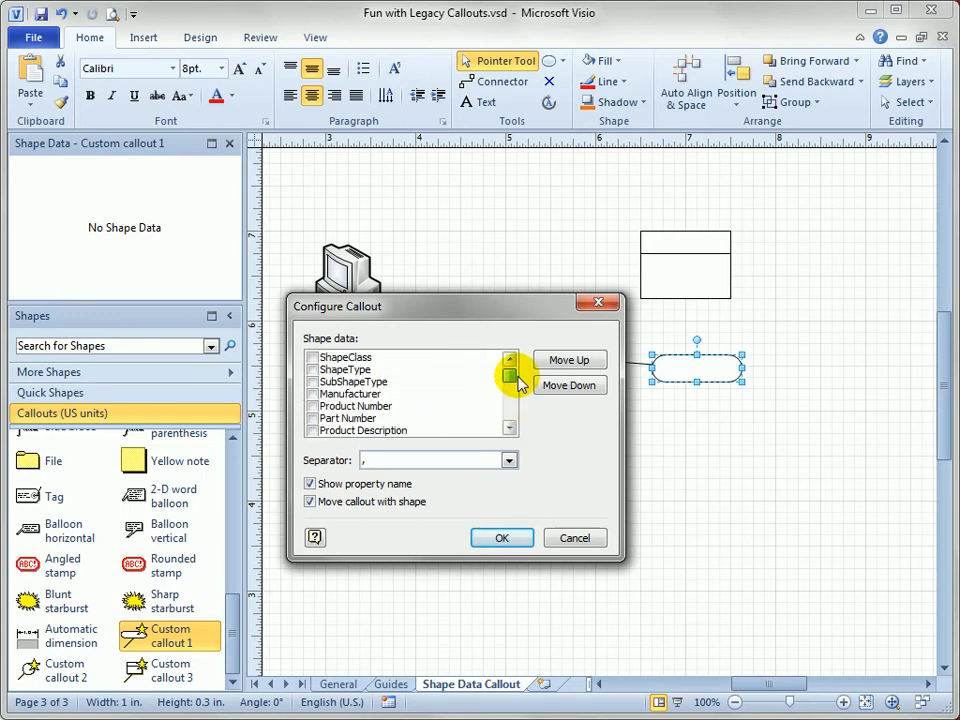
click(350, 393)
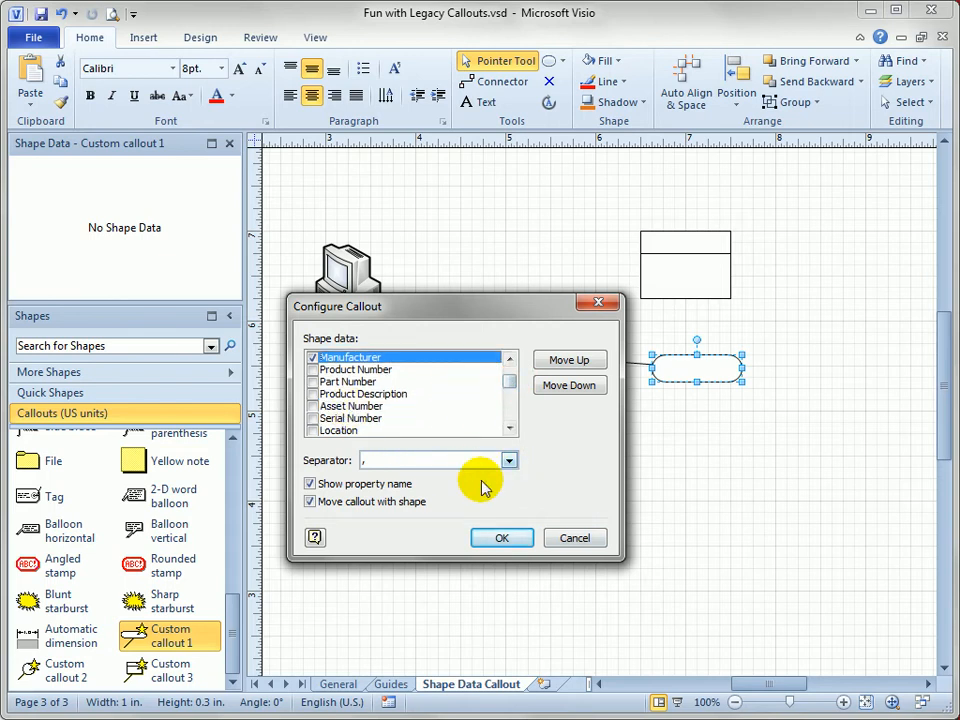
click(509, 461)
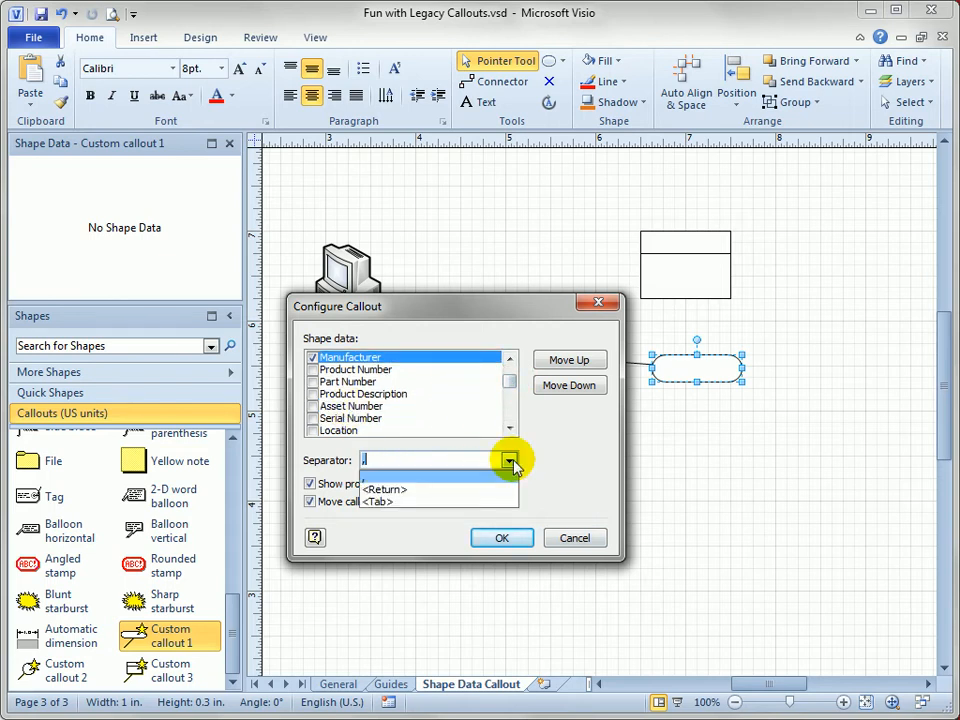
click(383, 489)
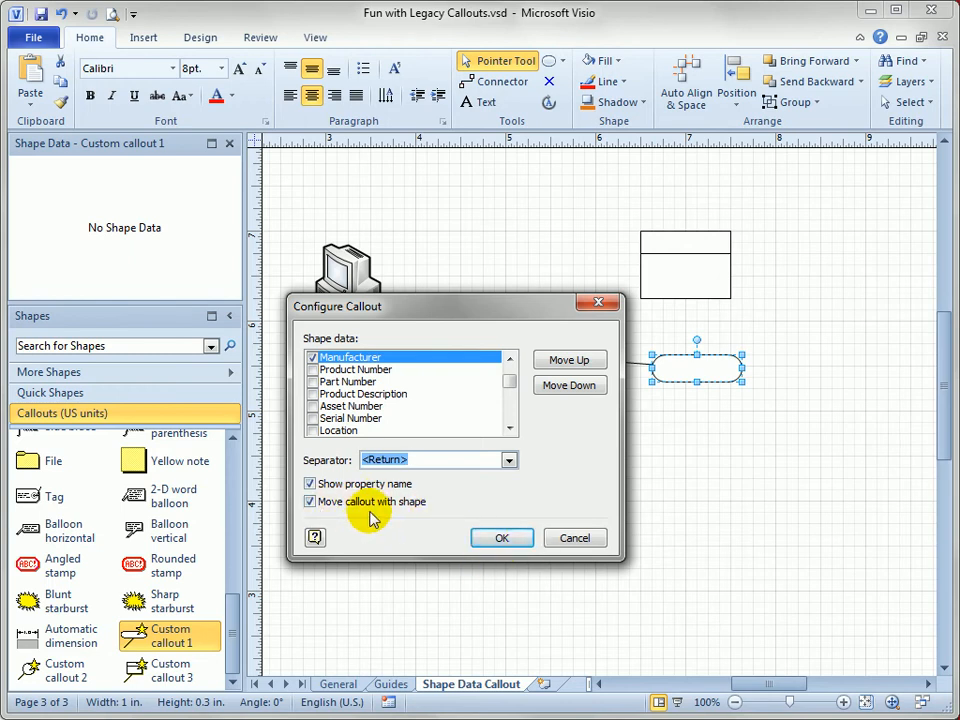
click(501, 538)
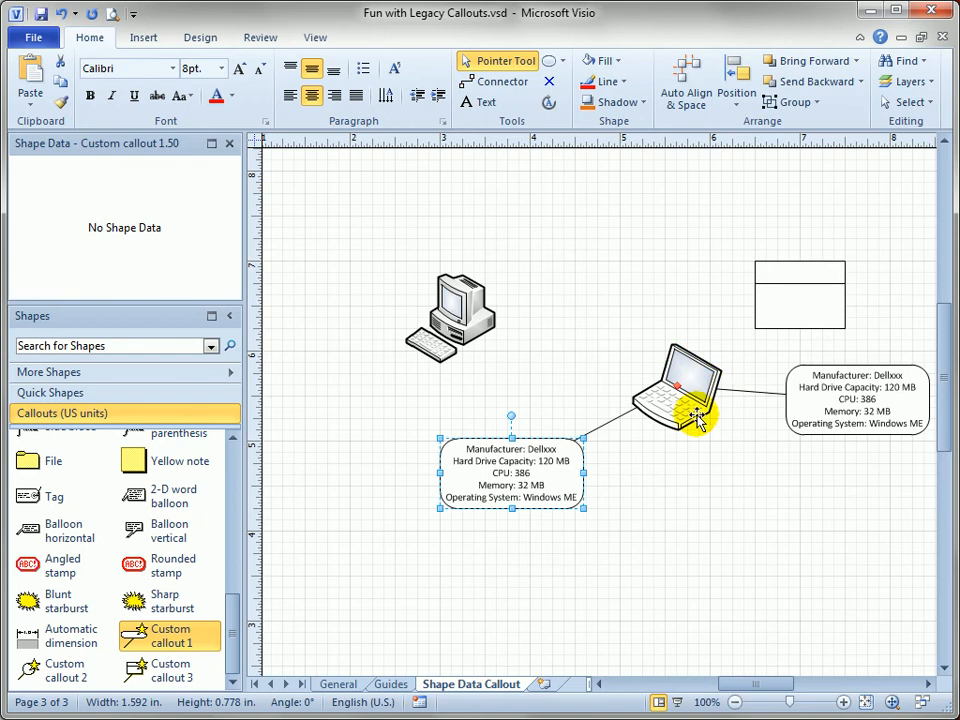
- Drag the copied callout's leader onto the PC so it shows the IBM specs
drag(695, 415, 480, 310)
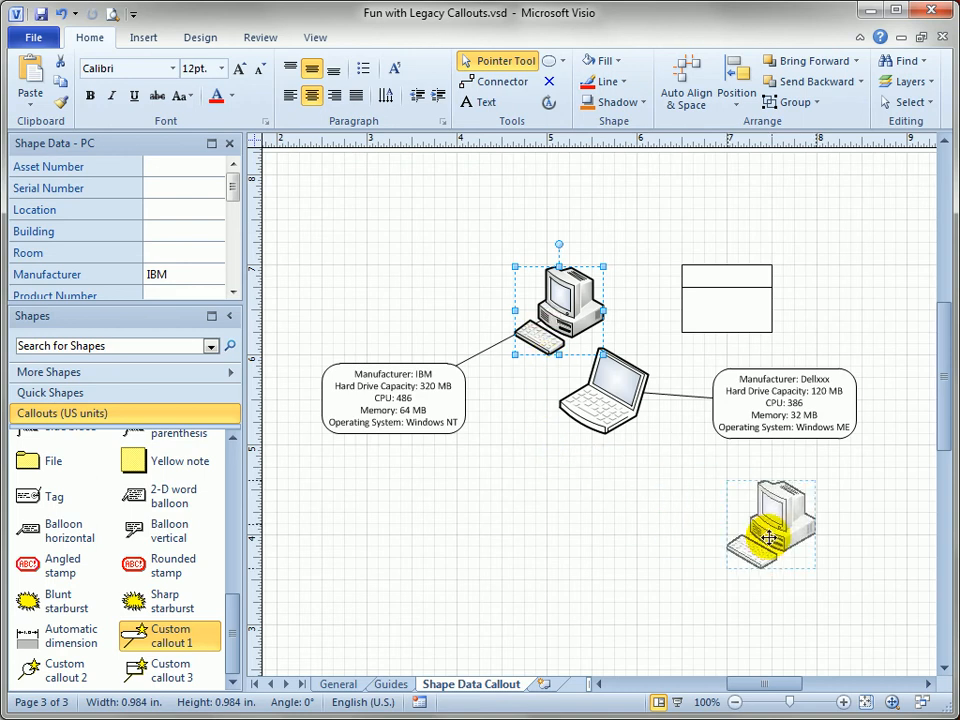
- Clear the selection on the lowered PC's page, then select the laptop's Dell data callout
scroll(down, 3)
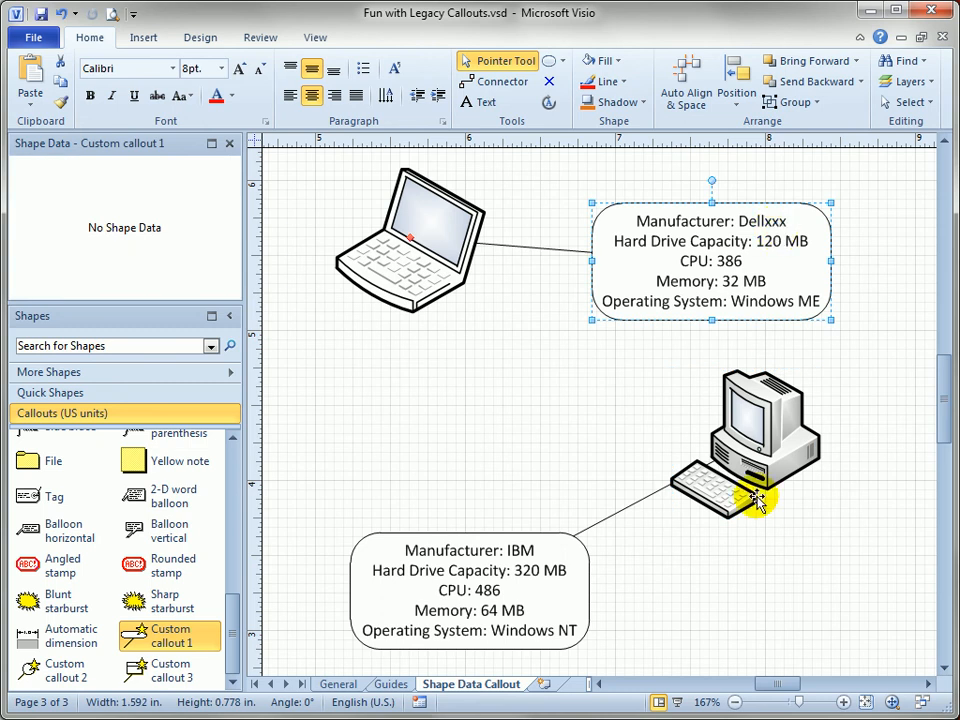
click(755, 445)
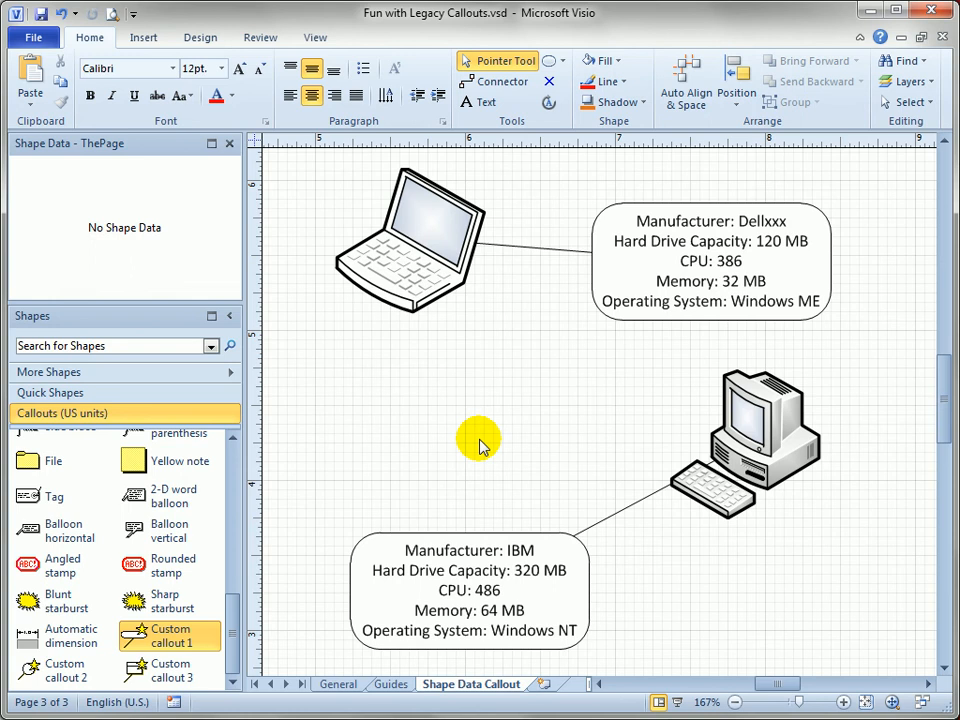
click(710, 281)
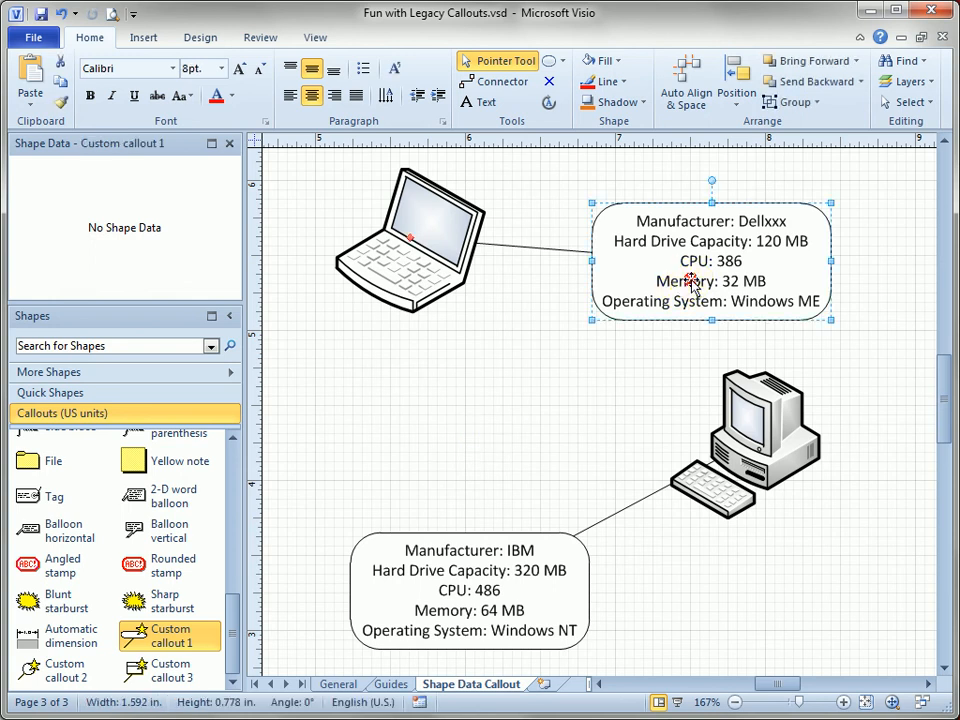